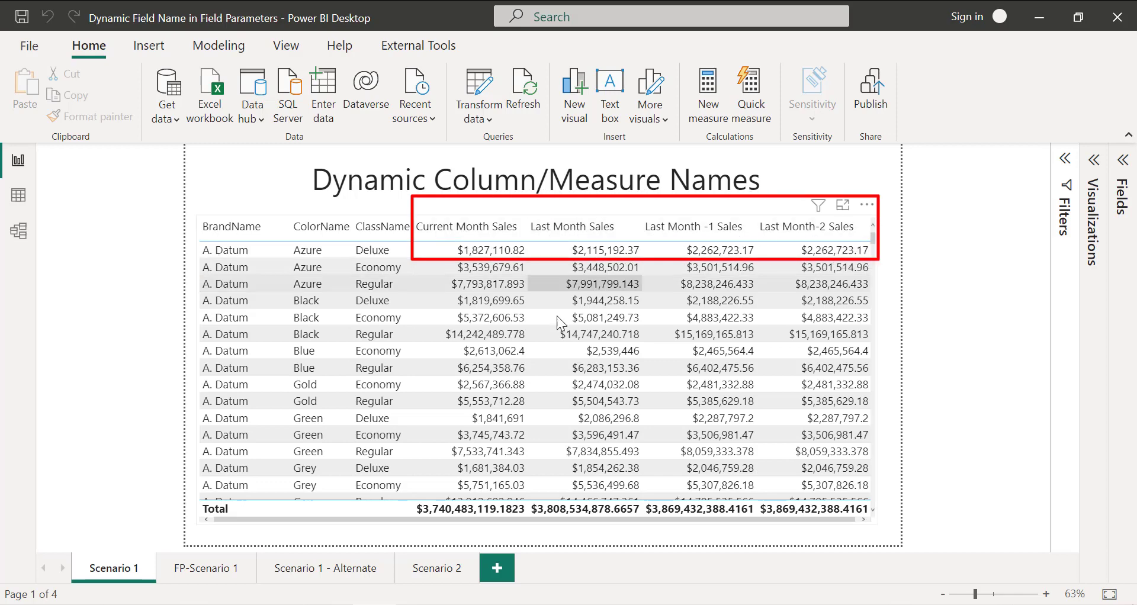
Move between the FP-Scenario 1 and Scenario 1 pages, select the sales table, and expand _Measures.
click(206, 568)
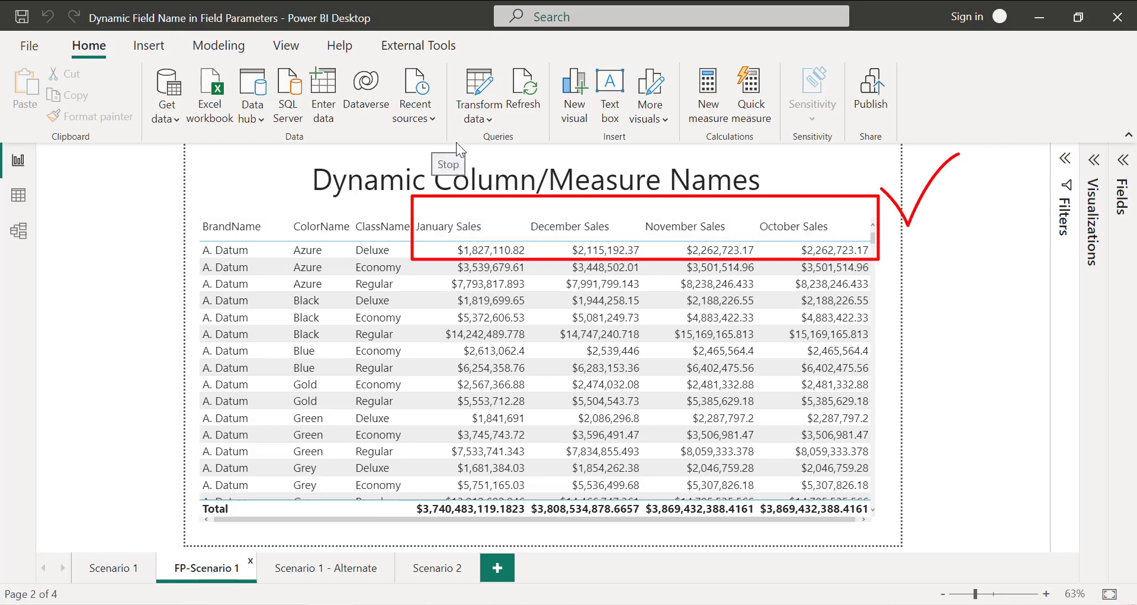
click(112, 568)
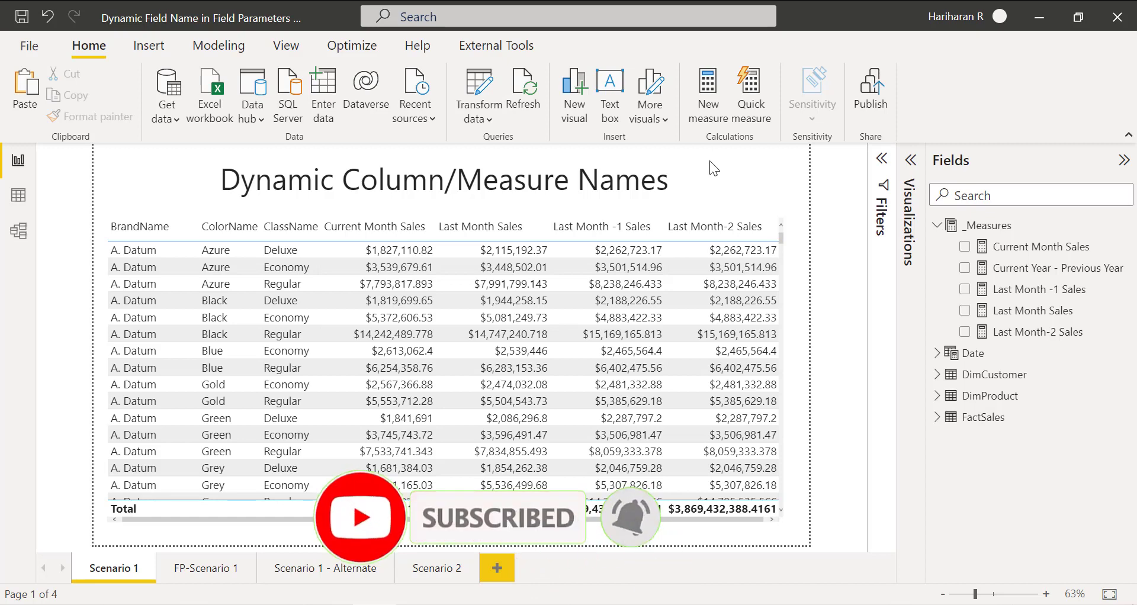
click(106, 230)
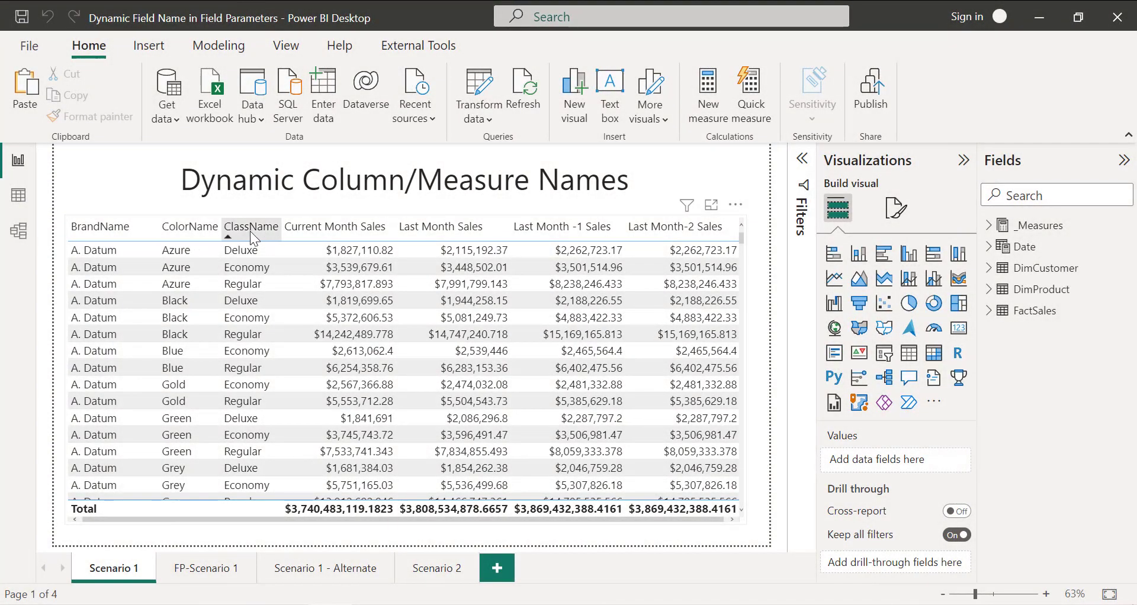
mouse_move(258, 238)
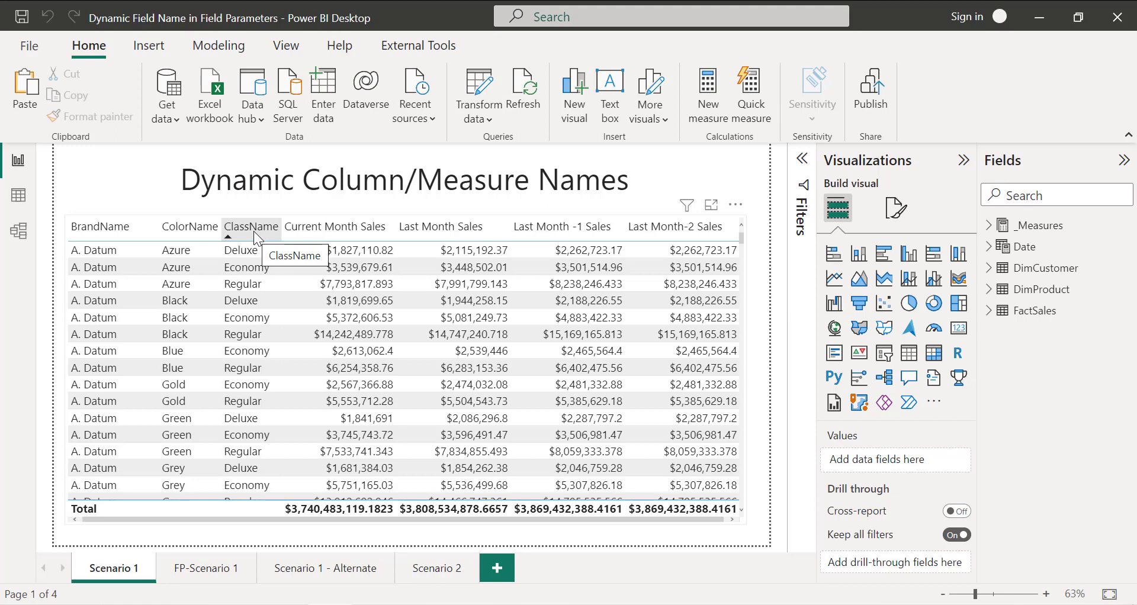
mouse_move(353, 242)
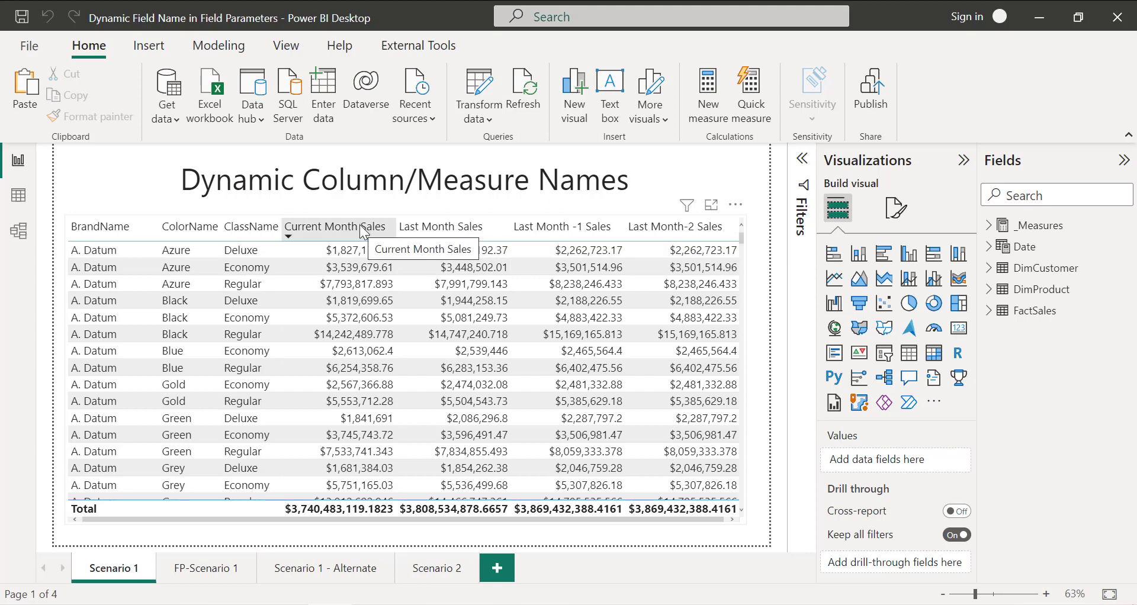
mouse_move(577, 227)
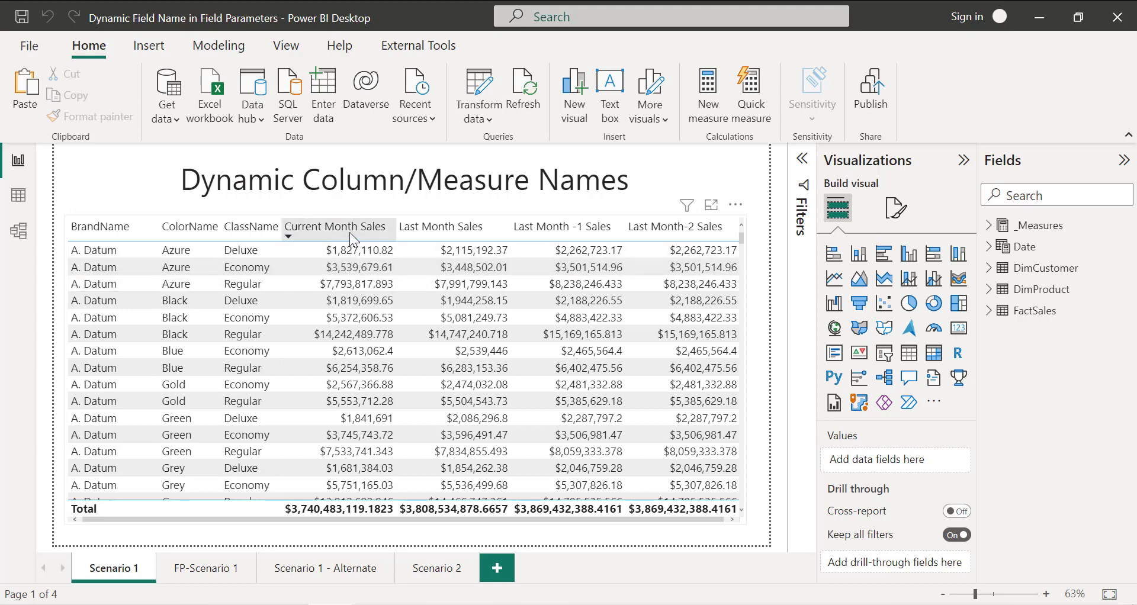
mouse_move(456, 237)
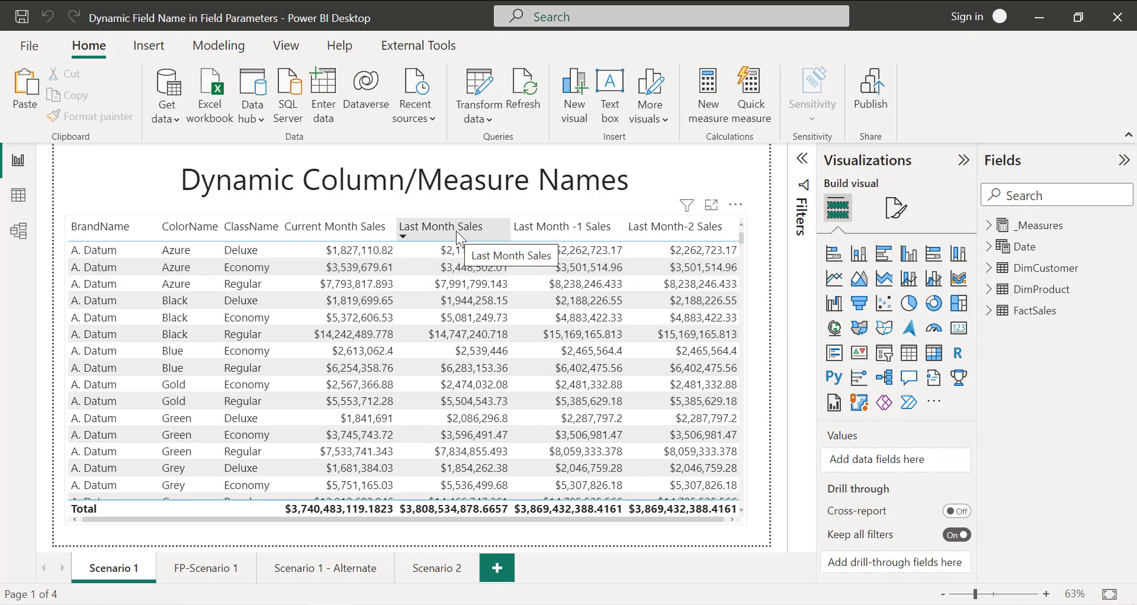
mouse_move(574, 235)
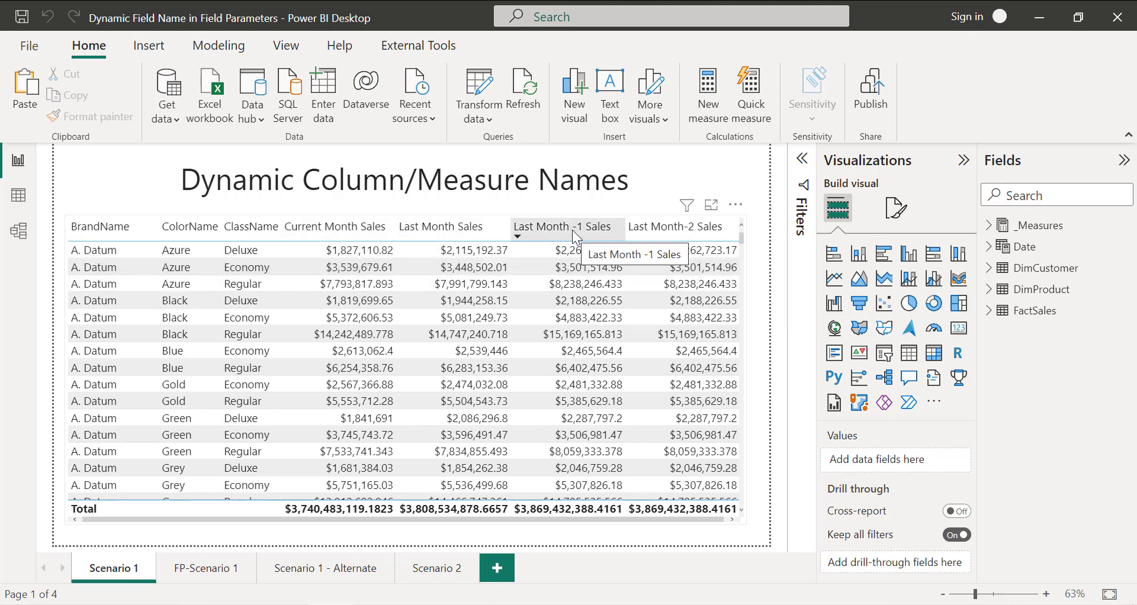
mouse_move(672, 239)
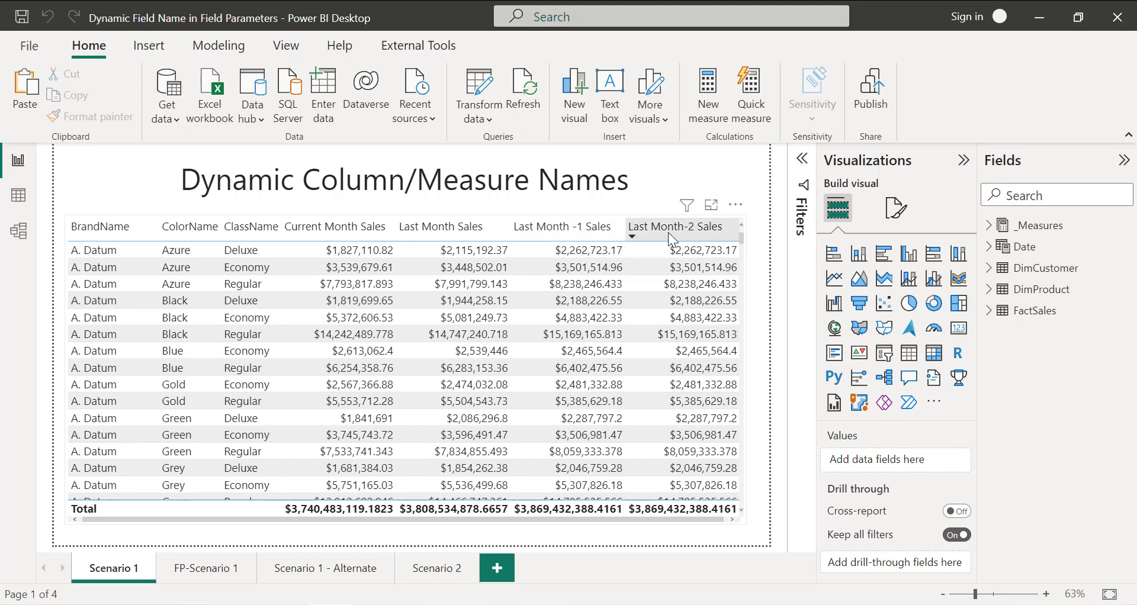
mouse_move(667, 231)
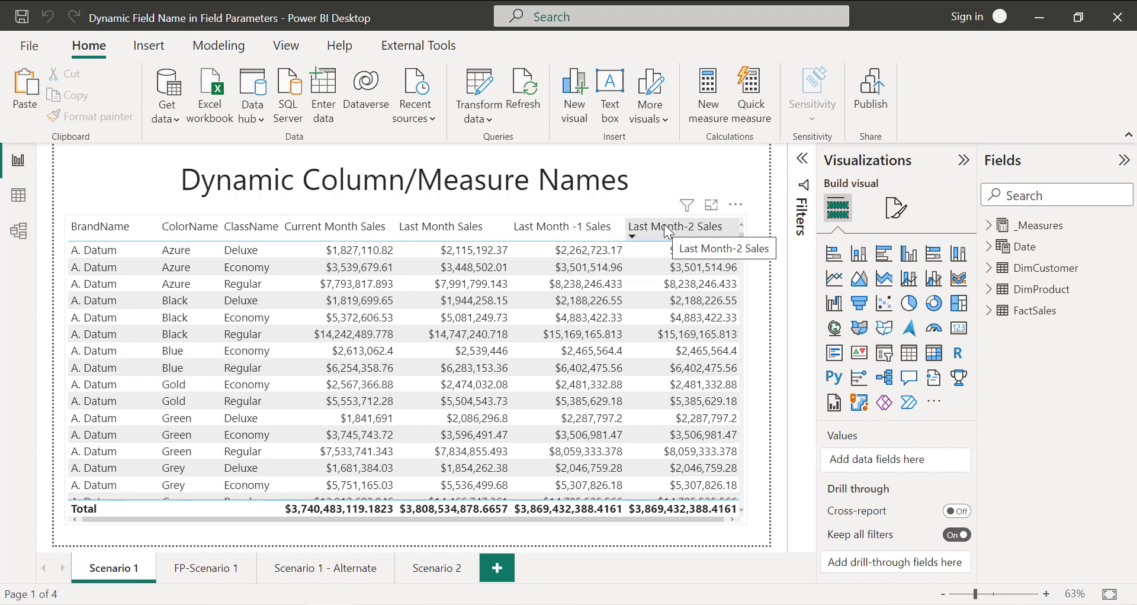
mouse_move(343, 235)
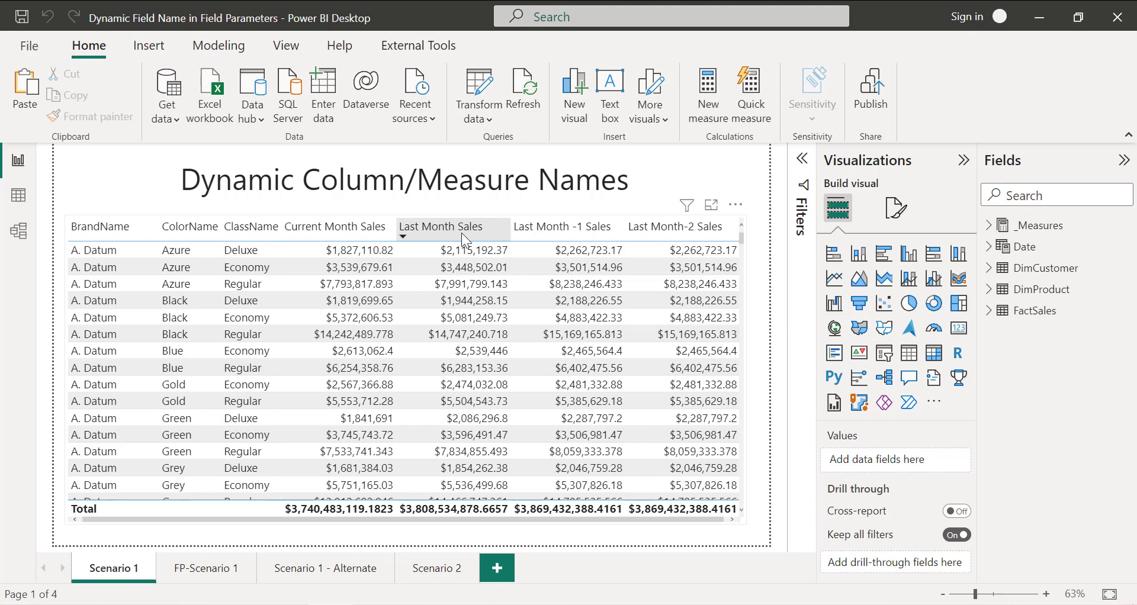
mouse_move(452, 239)
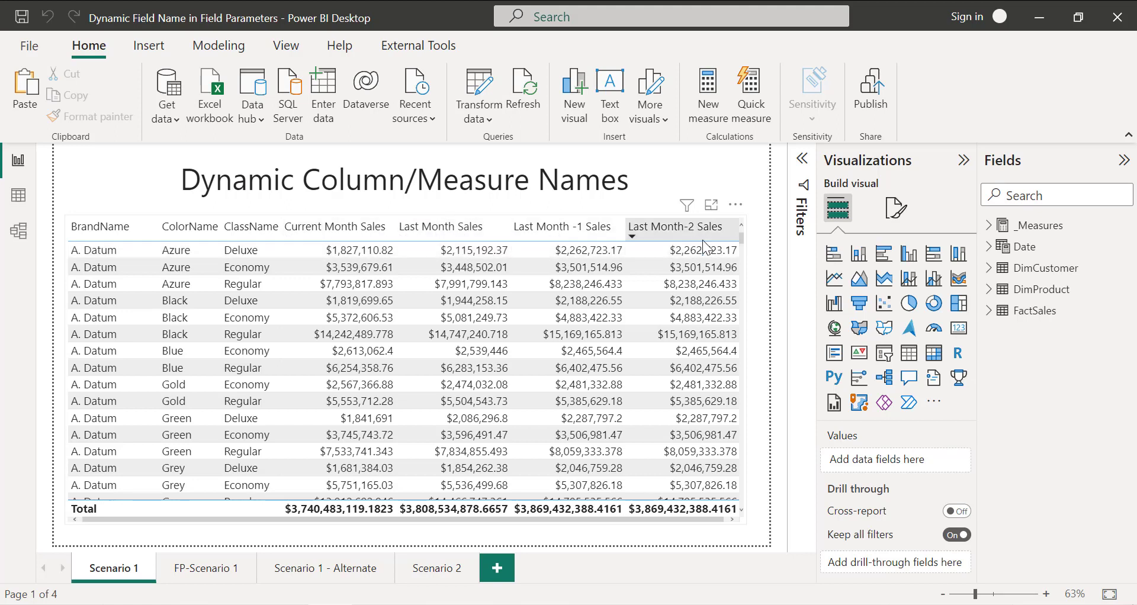
mouse_move(416, 239)
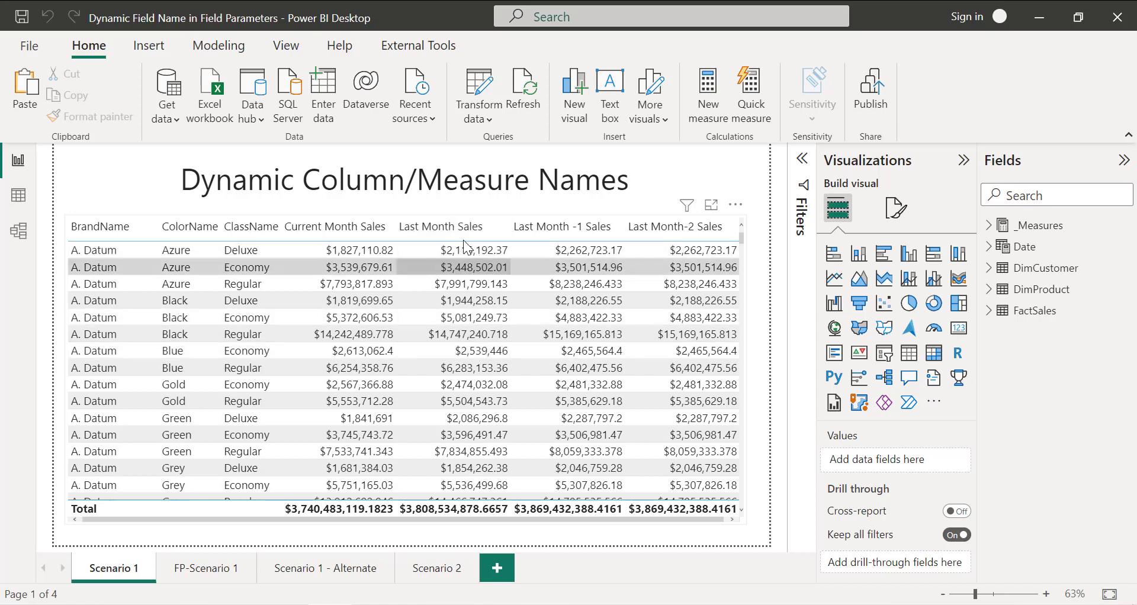
mouse_move(458, 301)
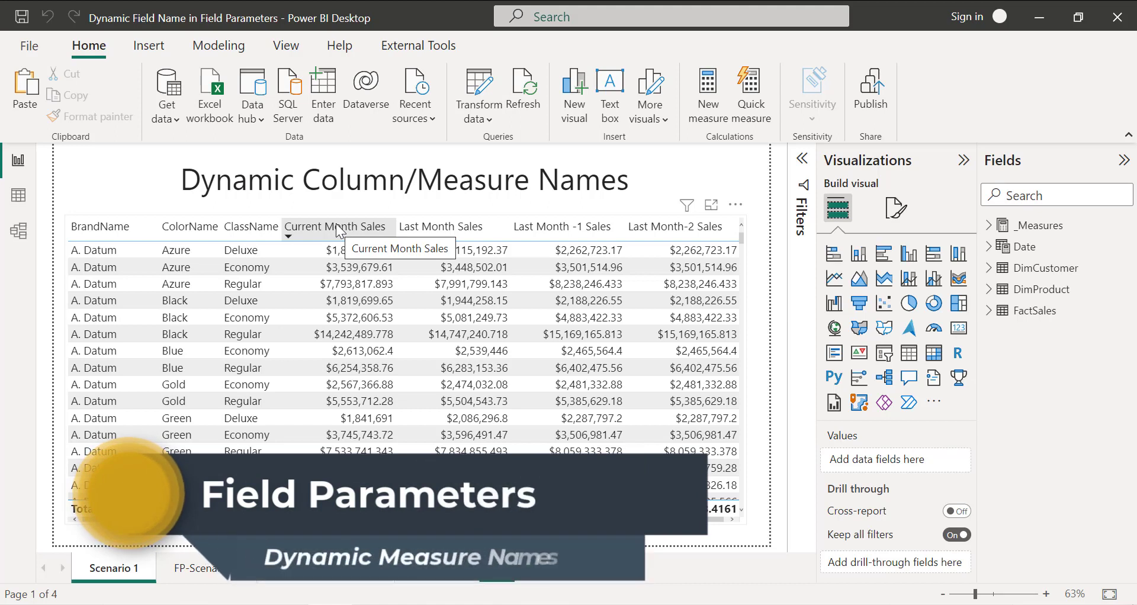
click(990, 225)
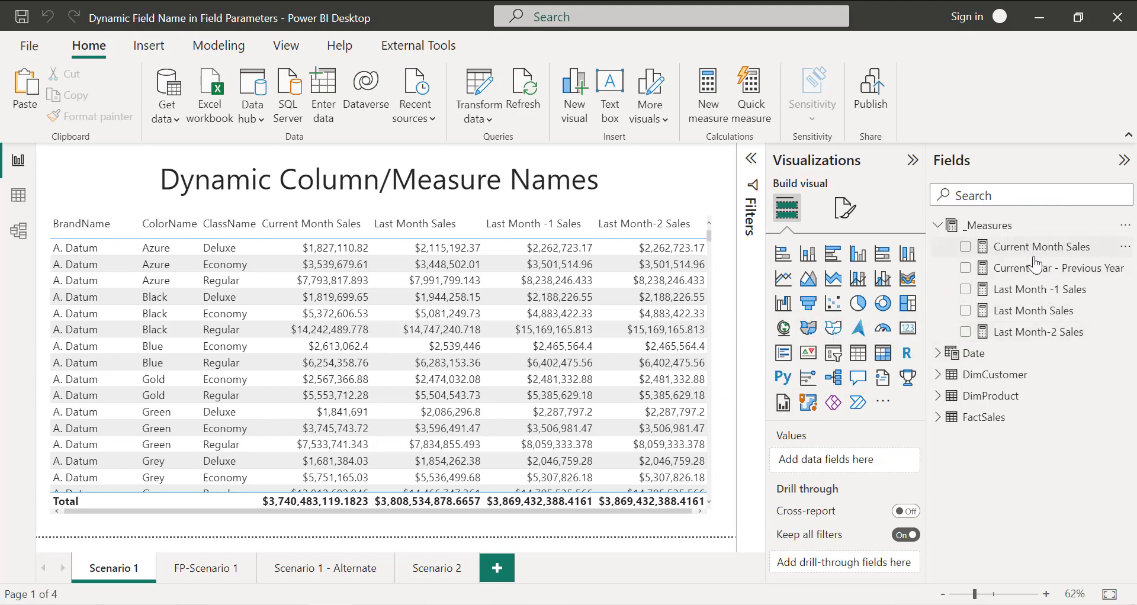
mouse_move(1061, 353)
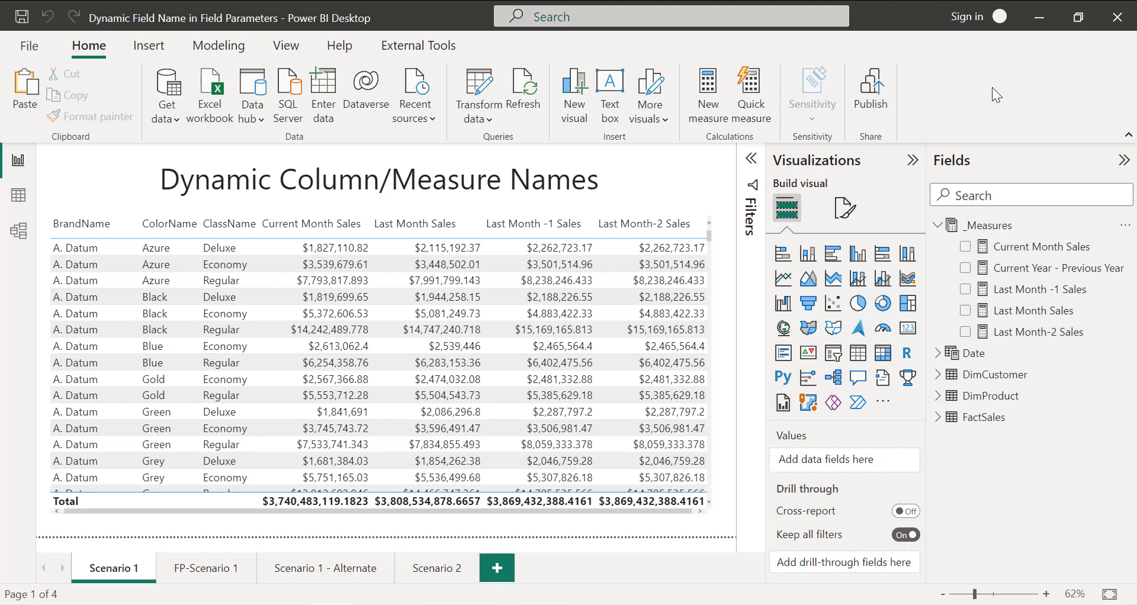
mouse_move(1032, 98)
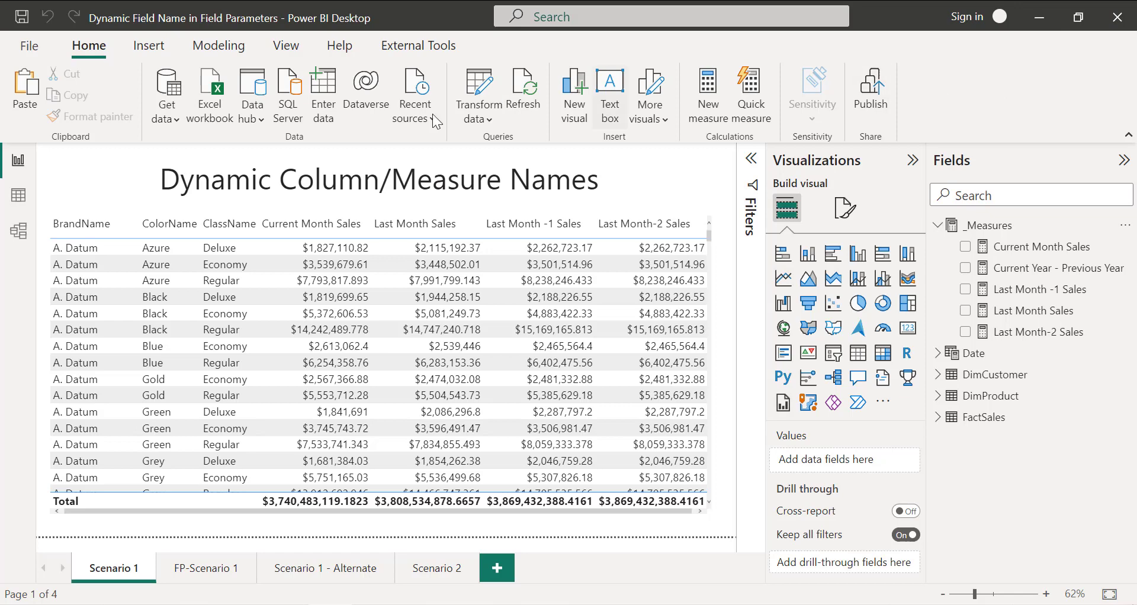
Create a 'Dynamic Fields' field parameter from the four month sales measures, without a slicer.
click(218, 46)
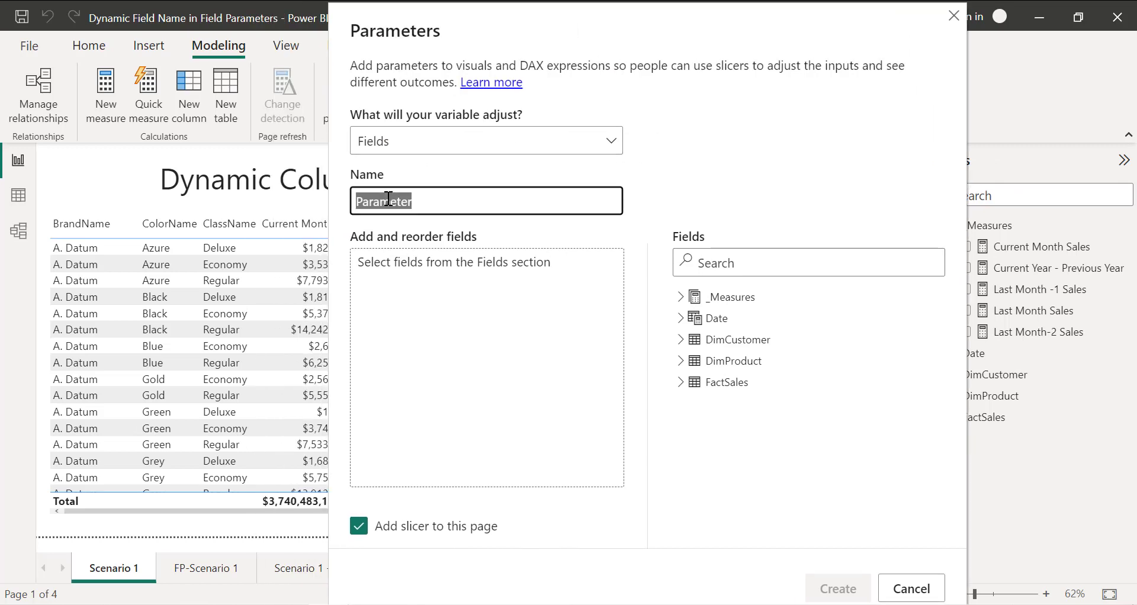
text(Dynamic Fie)
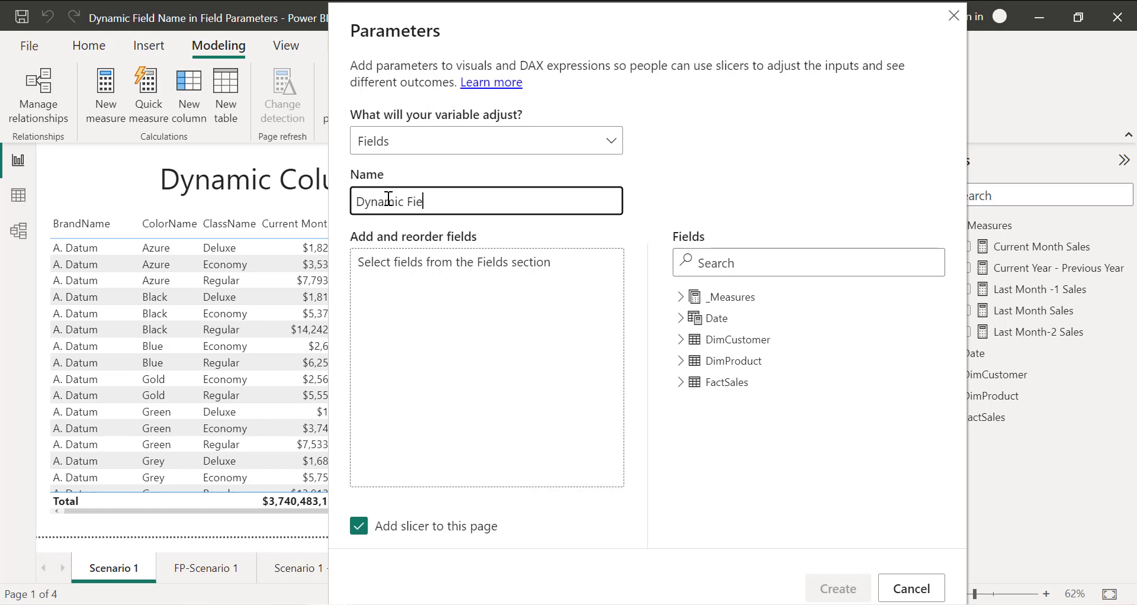
text(lds)
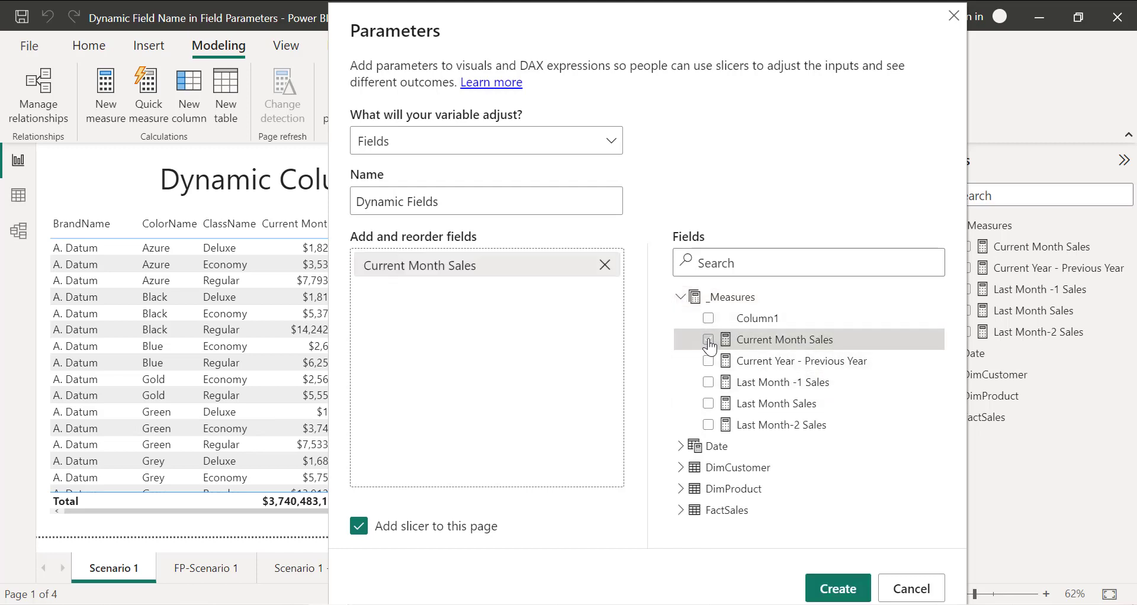
click(708, 339)
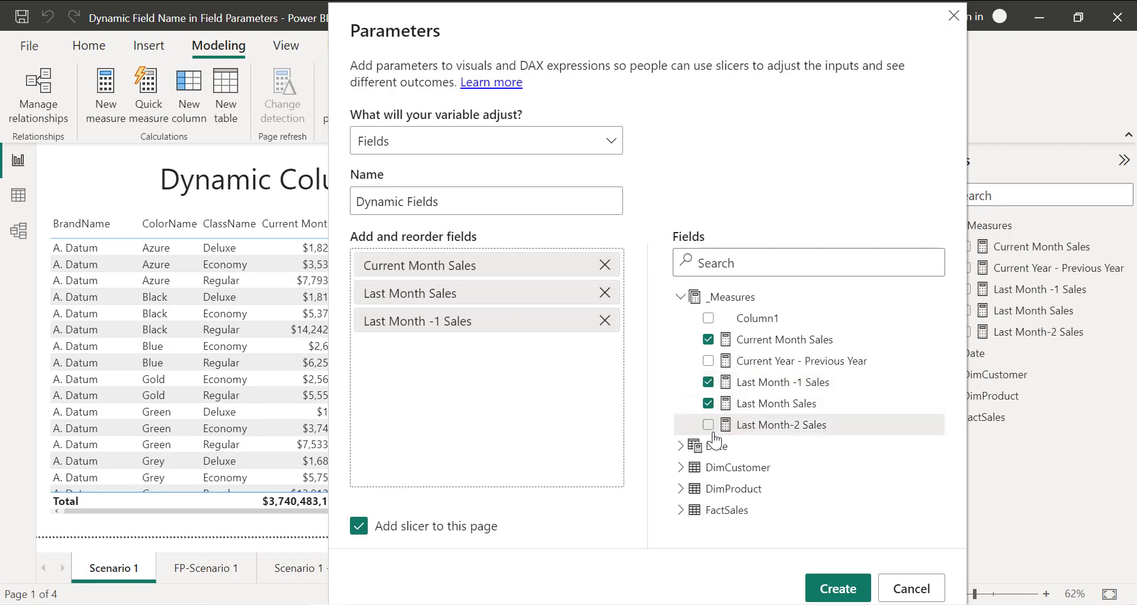
click(708, 424)
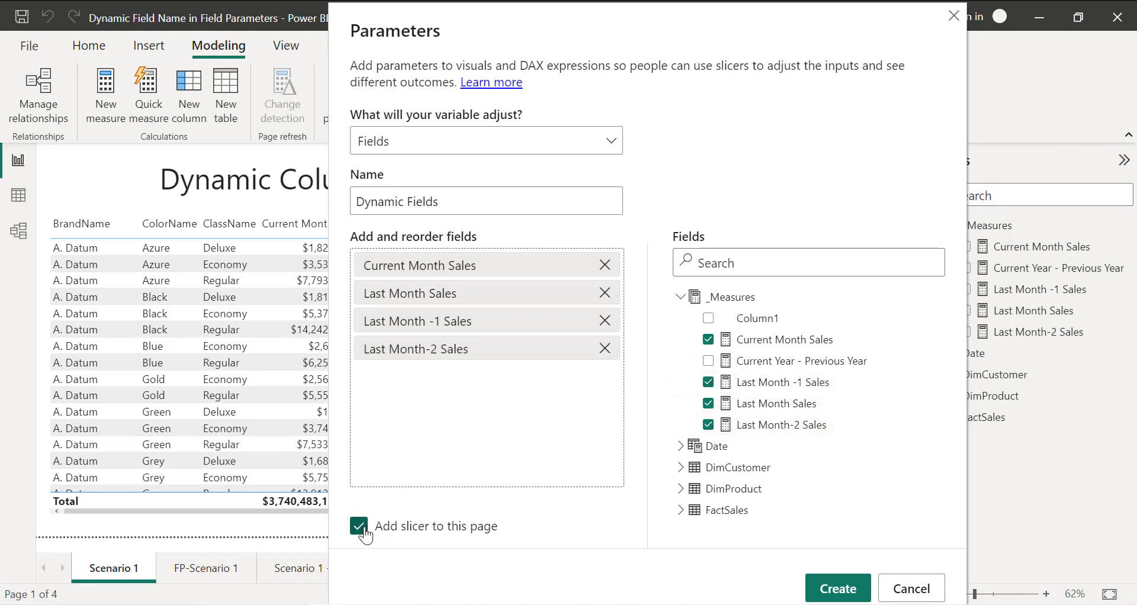
click(358, 527)
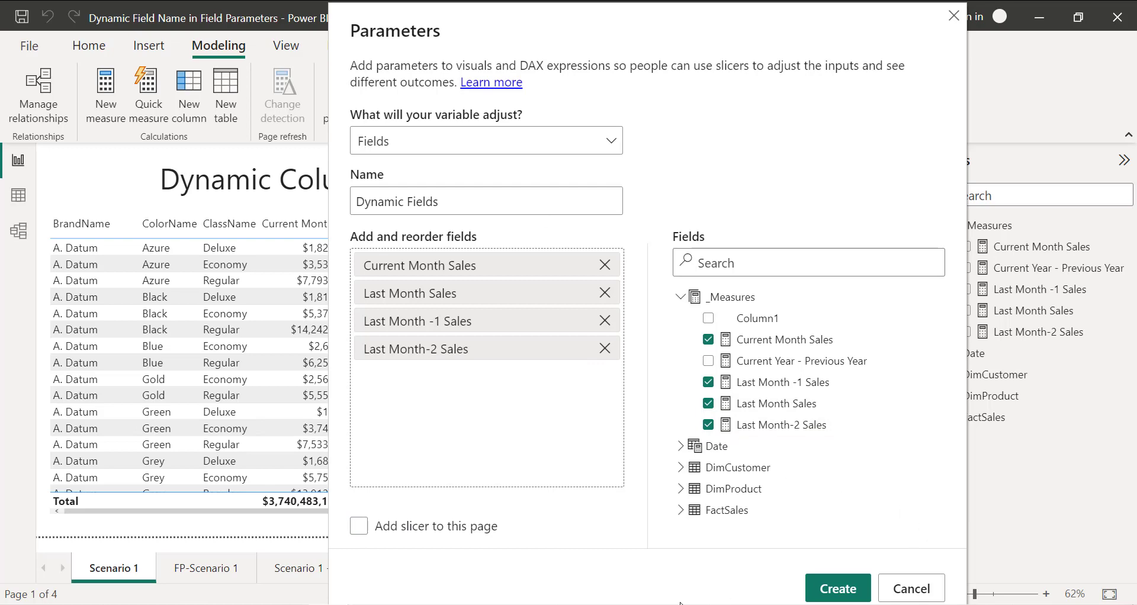
click(837, 589)
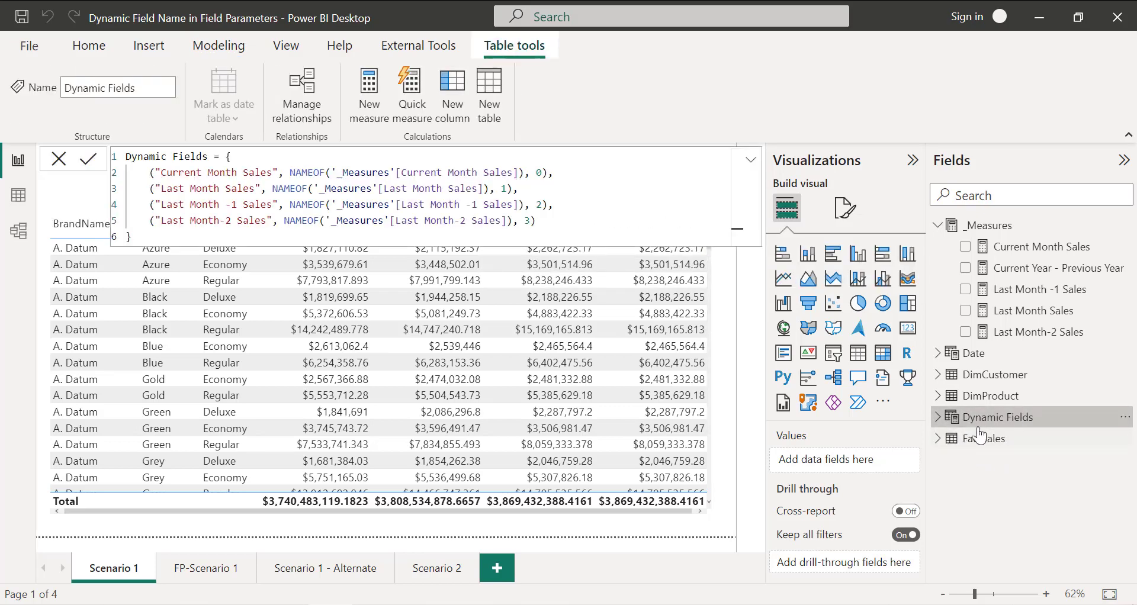
mouse_move(976, 423)
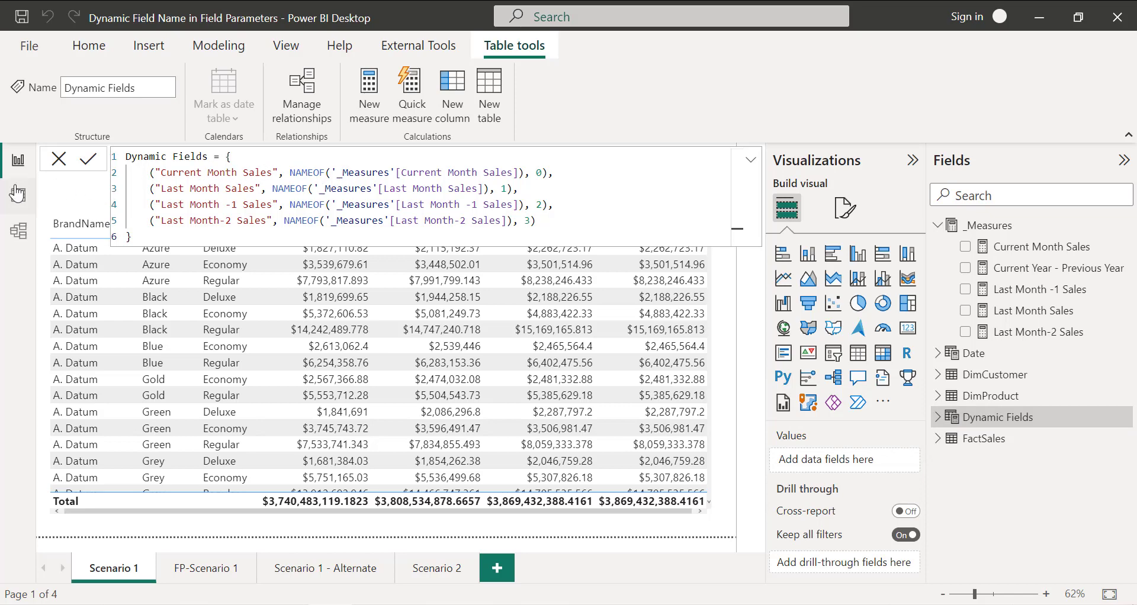
click(18, 198)
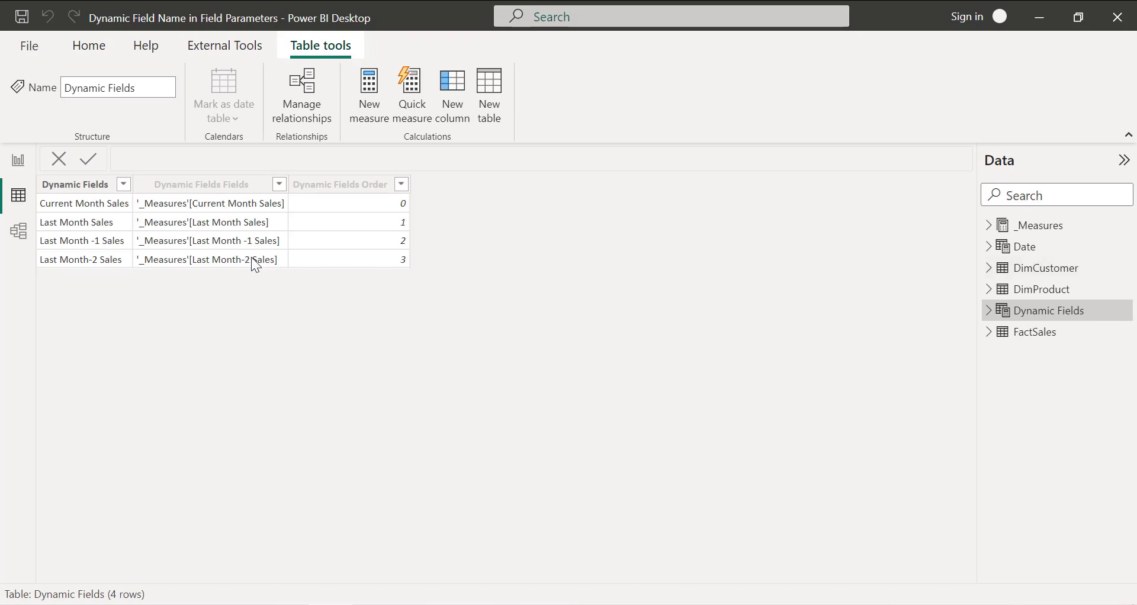
click(339, 185)
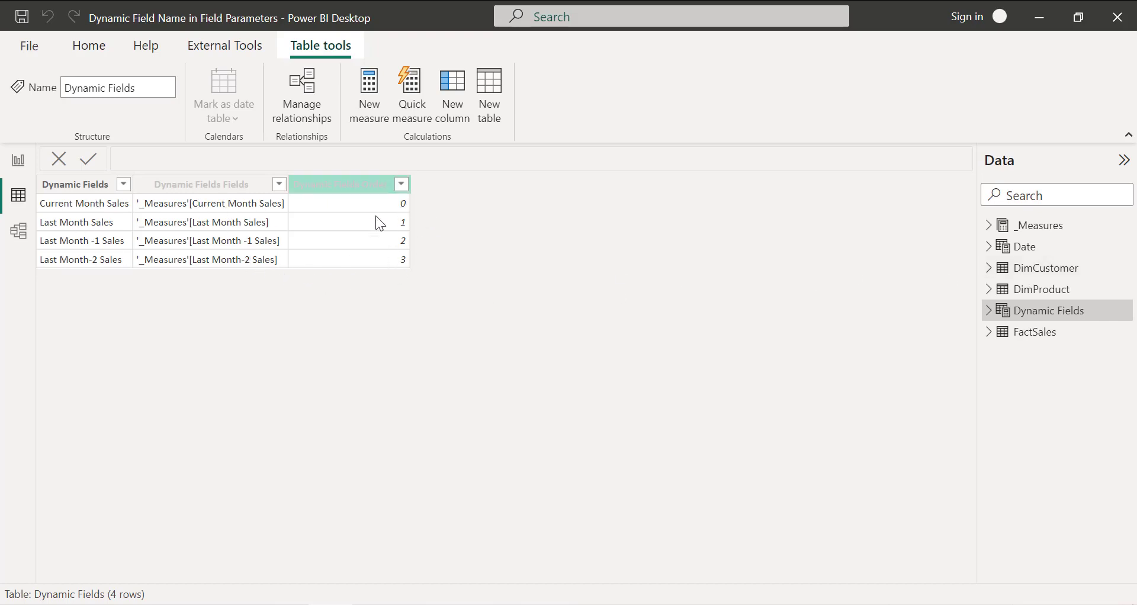
click(18, 164)
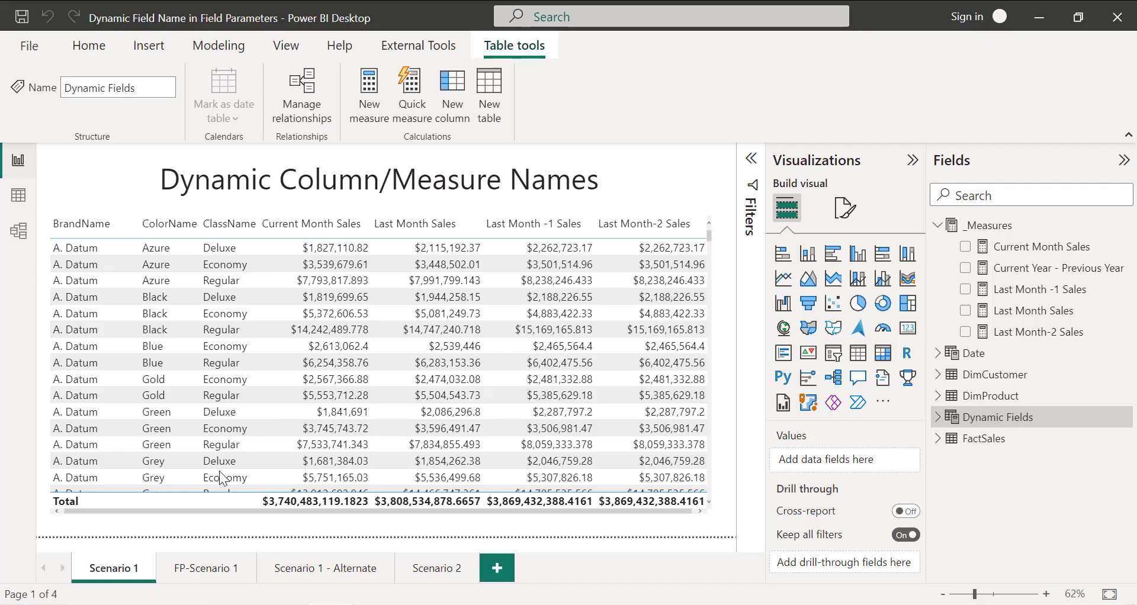
On FP-Scenario 1, replace the Last Month-1 and Last Month-2 Sales columns with Dynamic Fields.
click(207, 569)
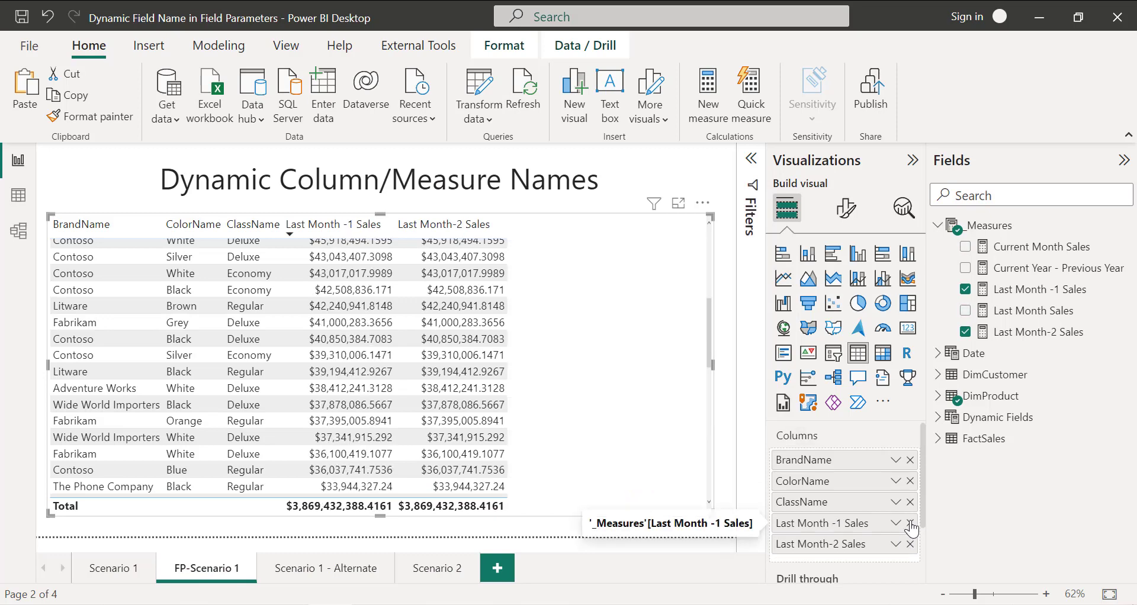
click(911, 524)
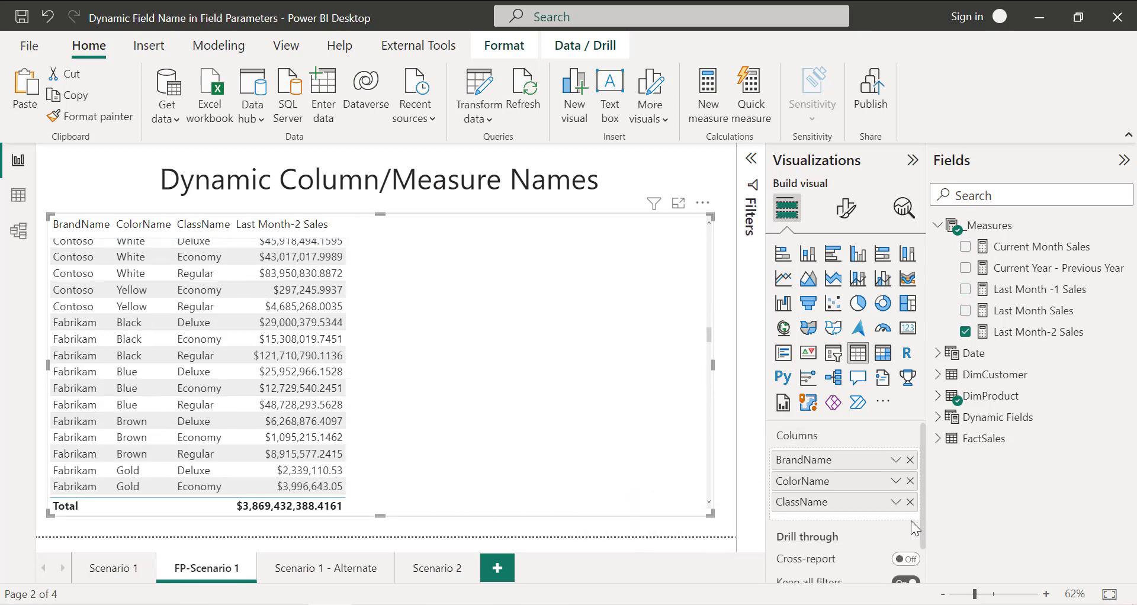
click(966, 332)
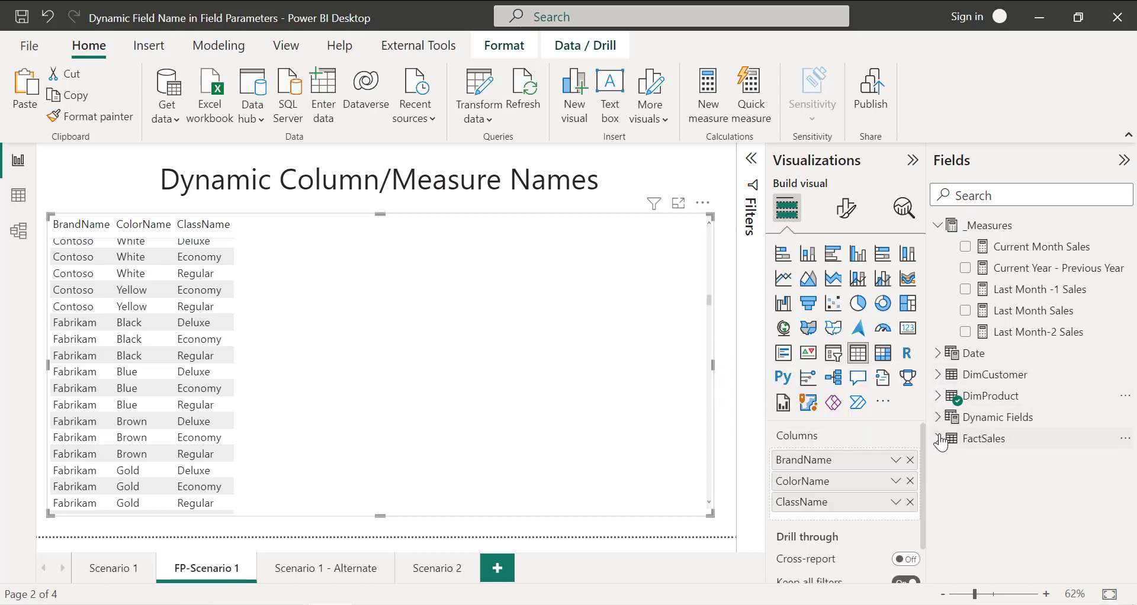
click(938, 417)
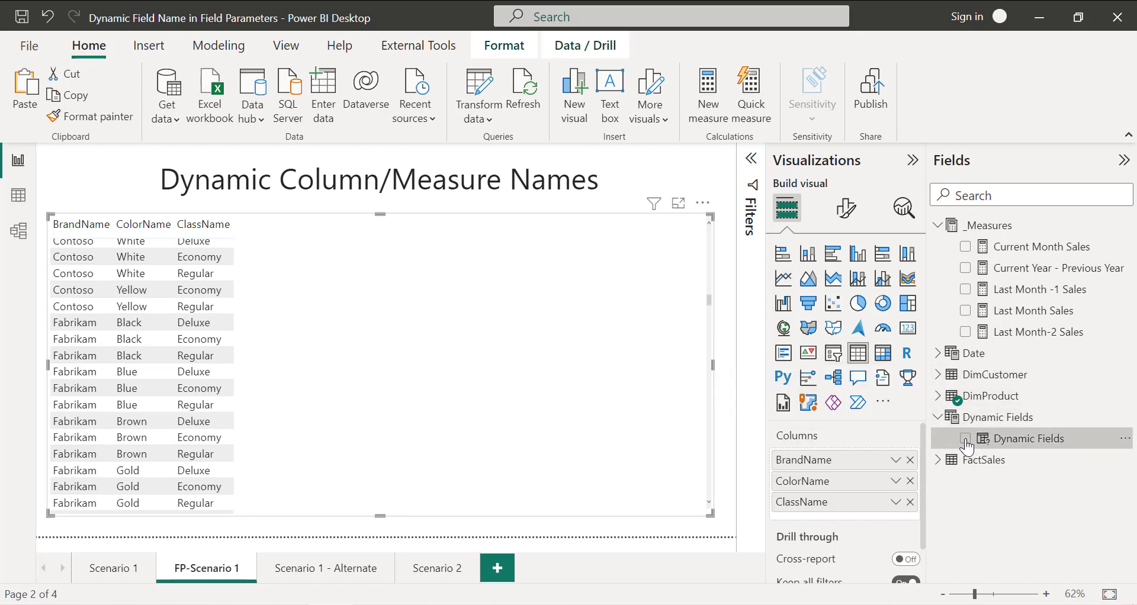
click(965, 439)
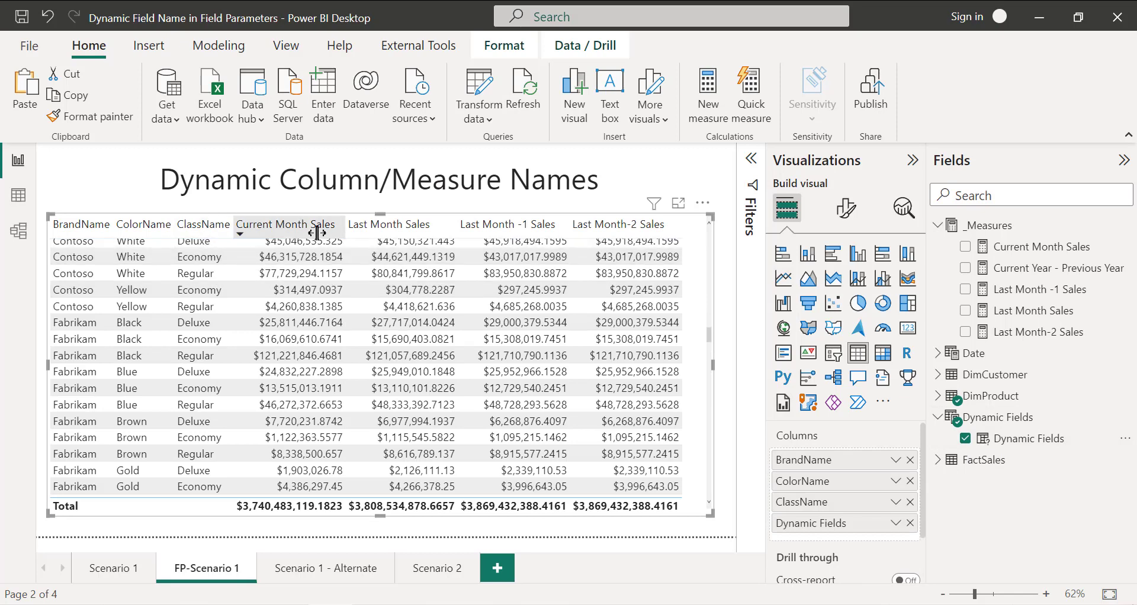
mouse_move(409, 231)
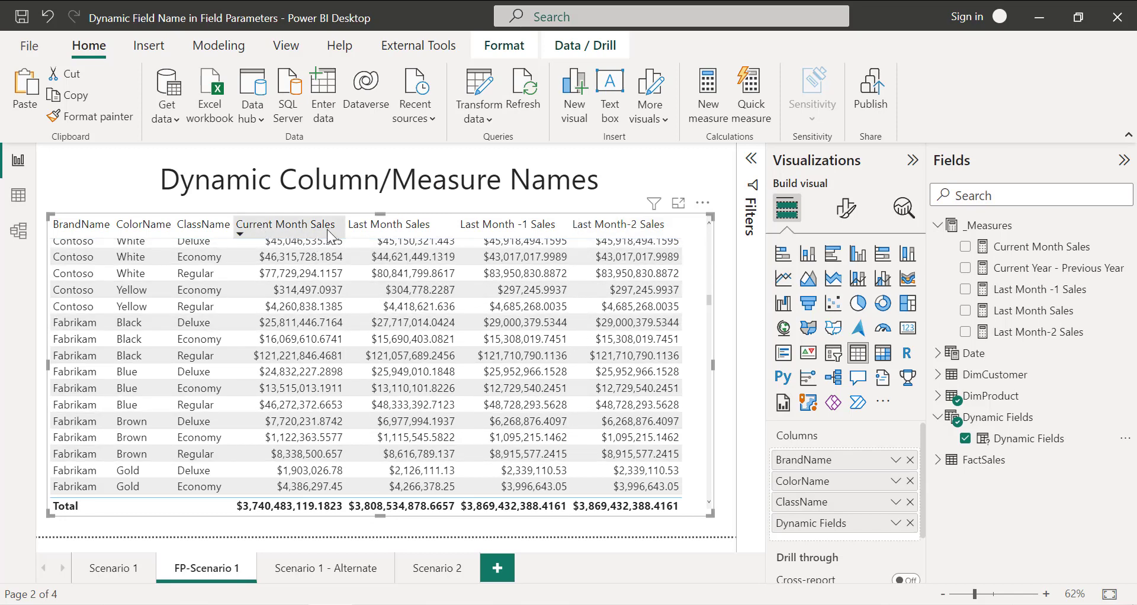
mouse_move(283, 228)
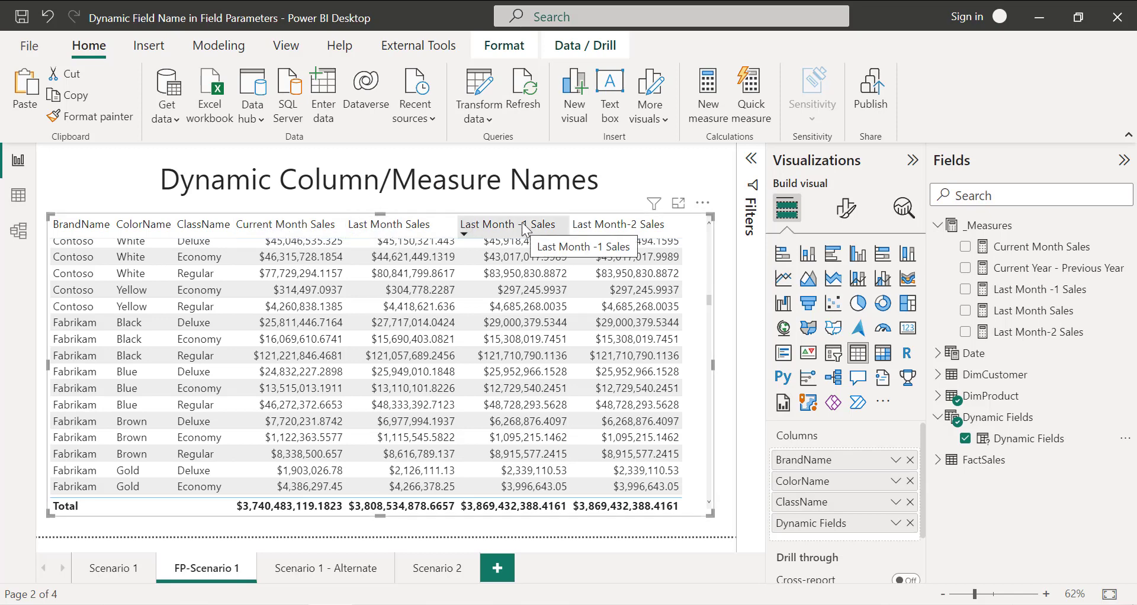
mouse_move(220, 211)
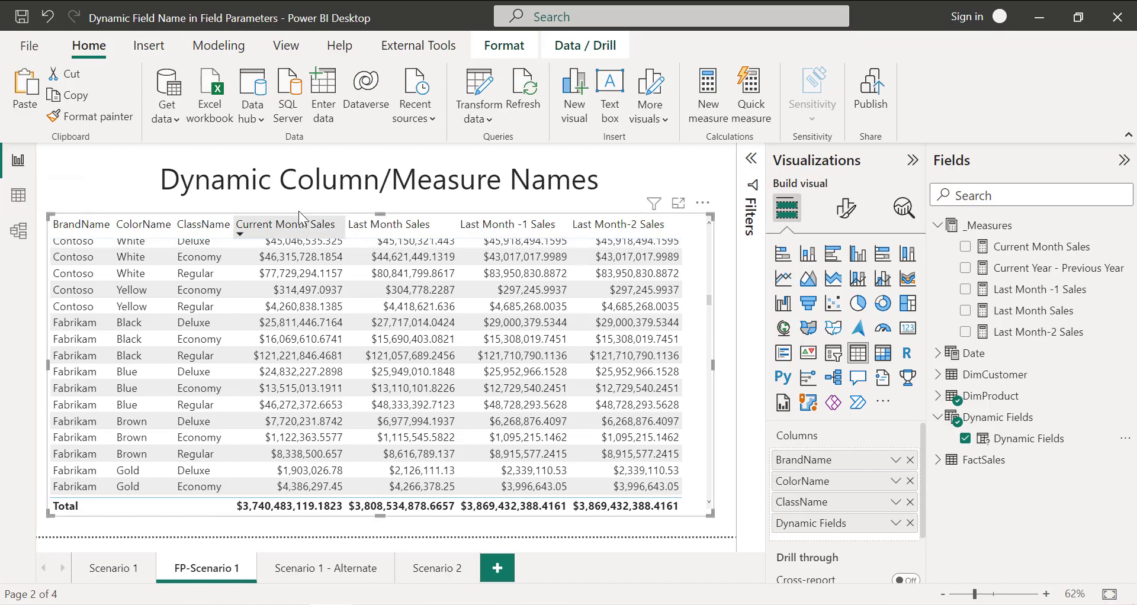
In Data view, replace the 'Current Month Sales' label in the Dynamic Fields formula with Today().
click(18, 195)
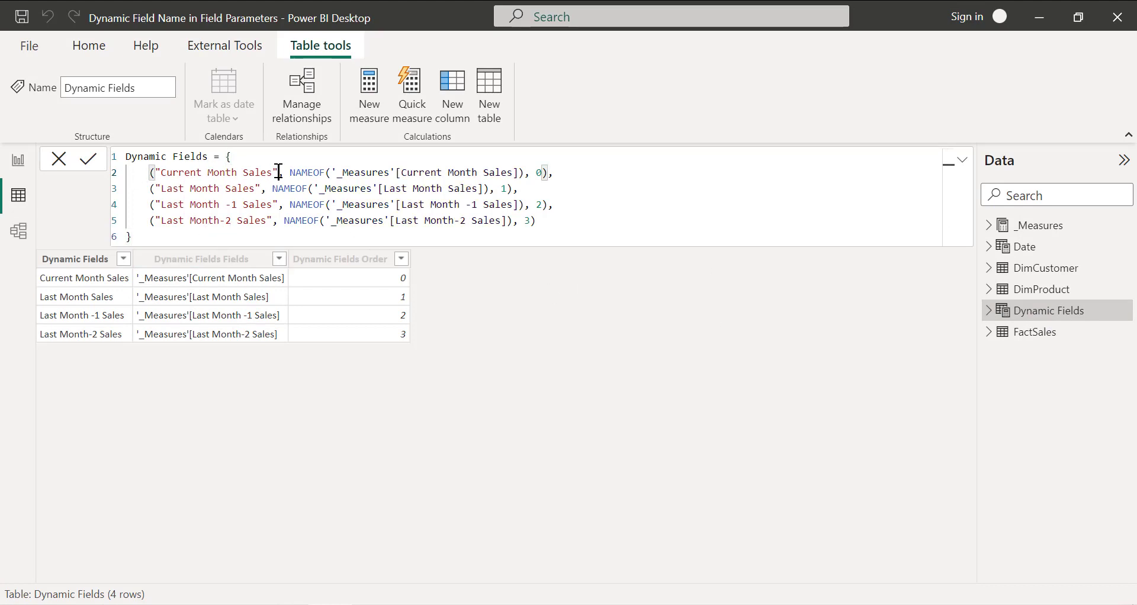
double_click(214, 173)
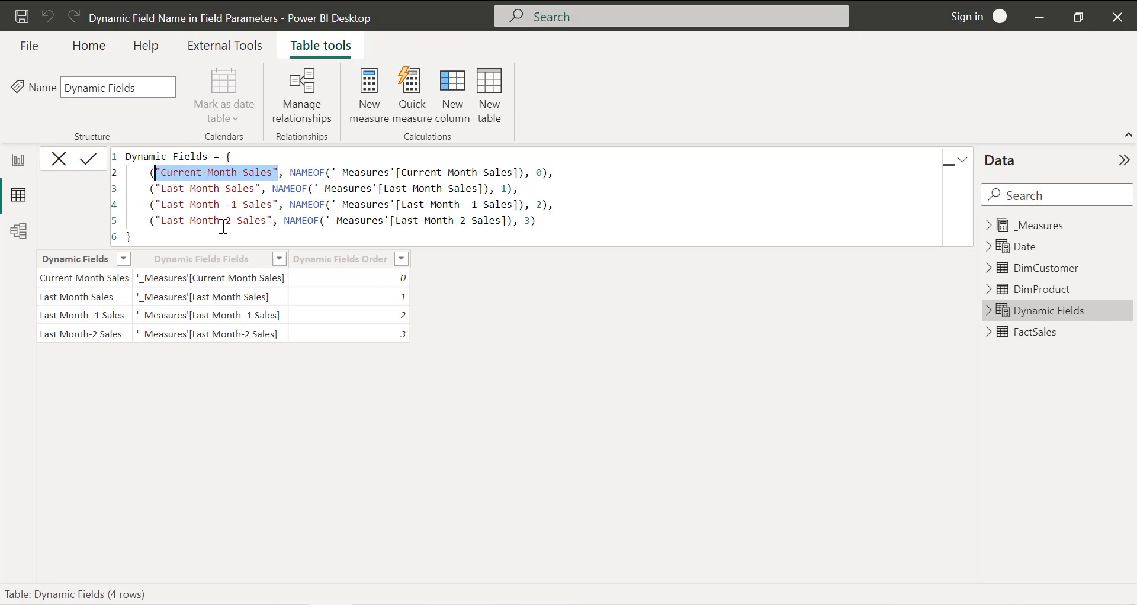
text(Today()
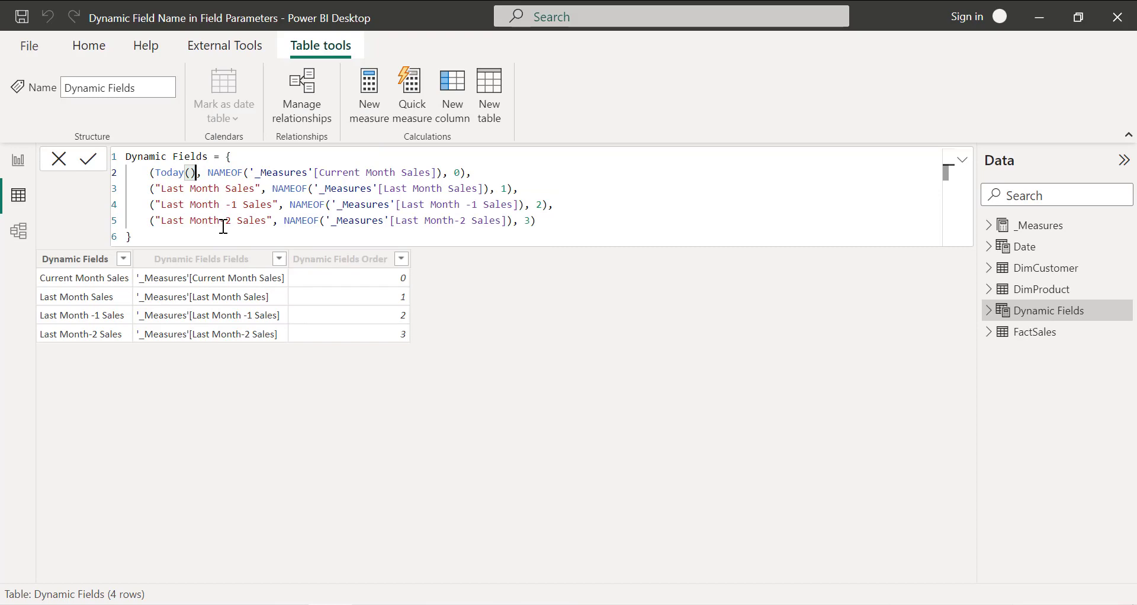
mouse_move(88, 163)
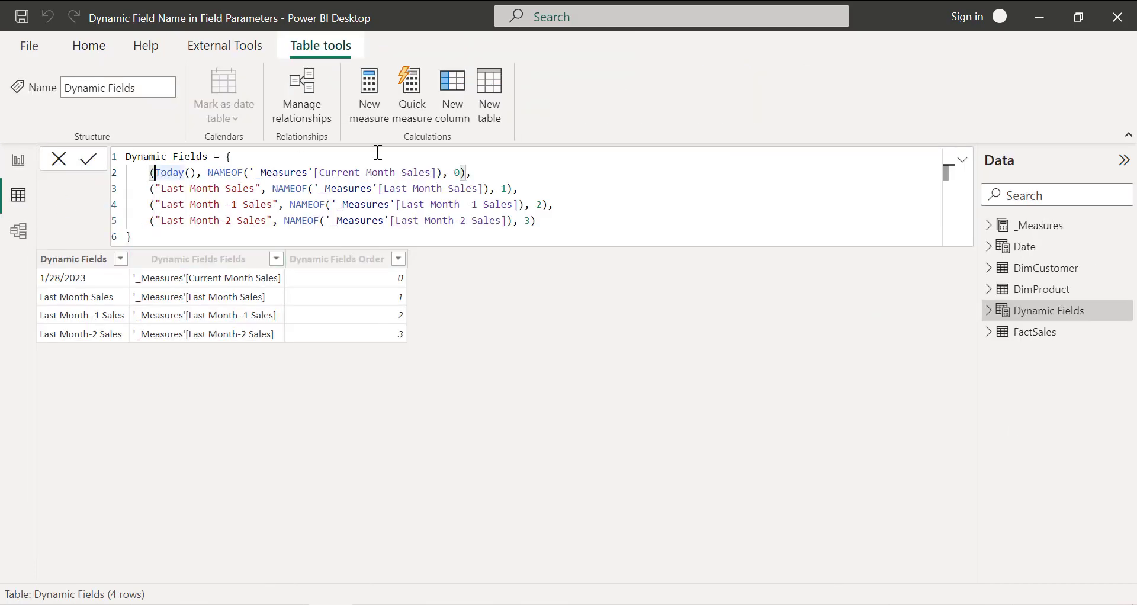
Rewrite the first label as FORMAT(Today(),"mmmm") & " Sales".
text(FORMAT)
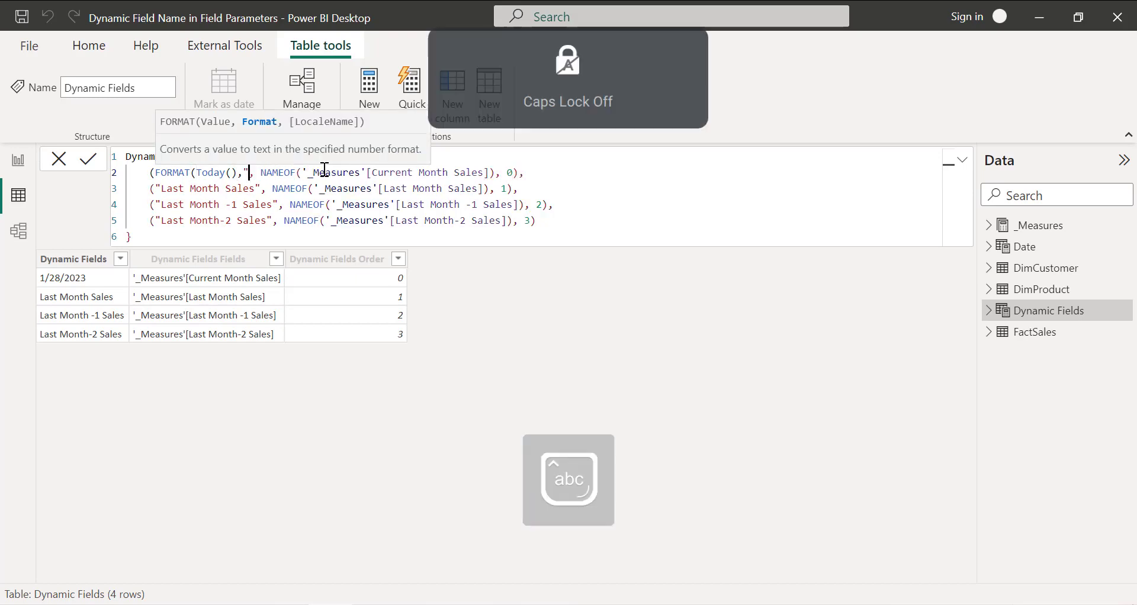
text(mmmm") & " Sales"))
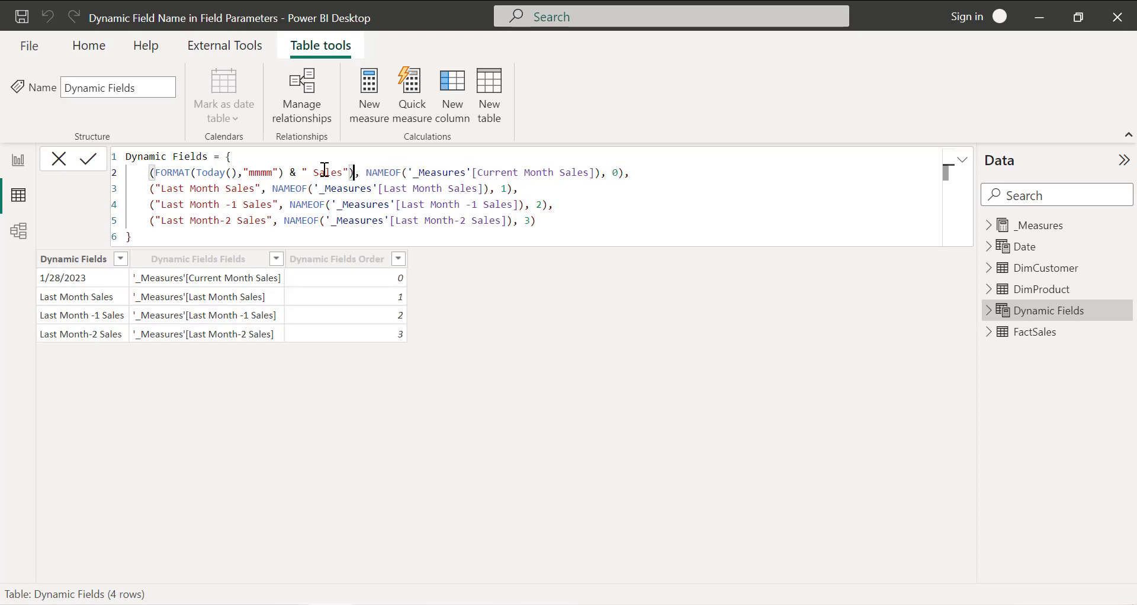
mouse_move(357, 204)
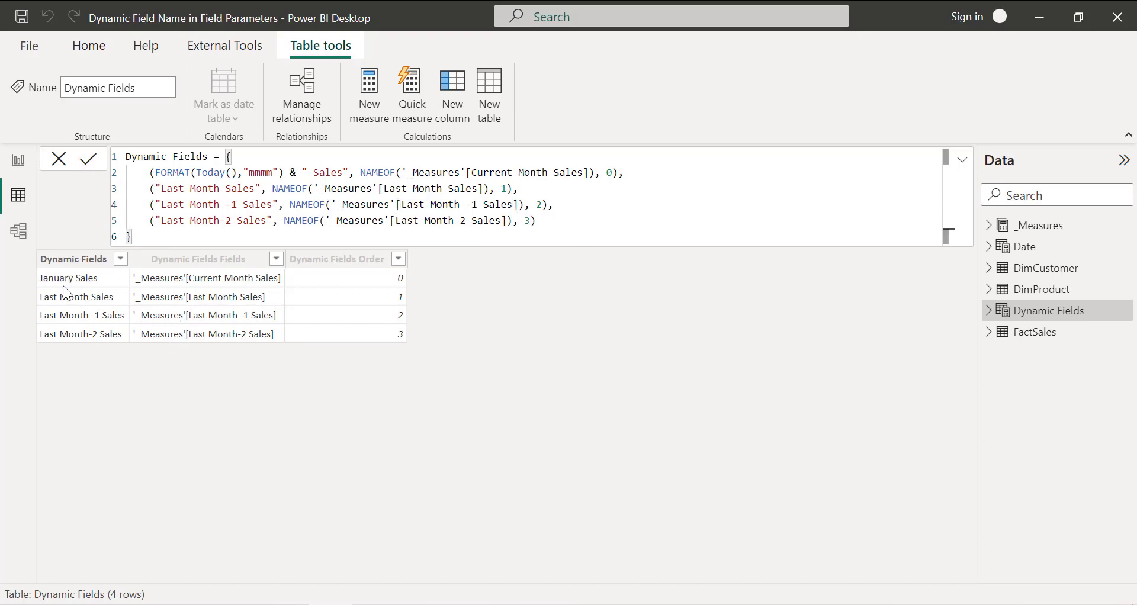
mouse_move(48, 292)
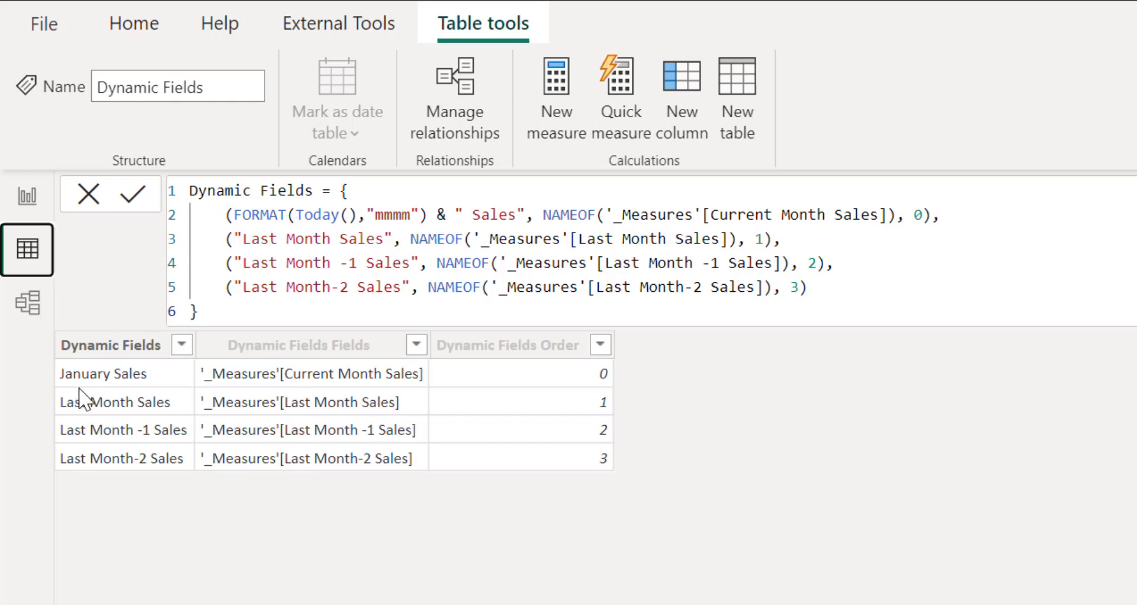
Replace 'Last Month Sales' with FORMAT(EOMONTH(TODAY(),-1),"mmmm") & " Sales" and apply the formula.
double_click(363, 238)
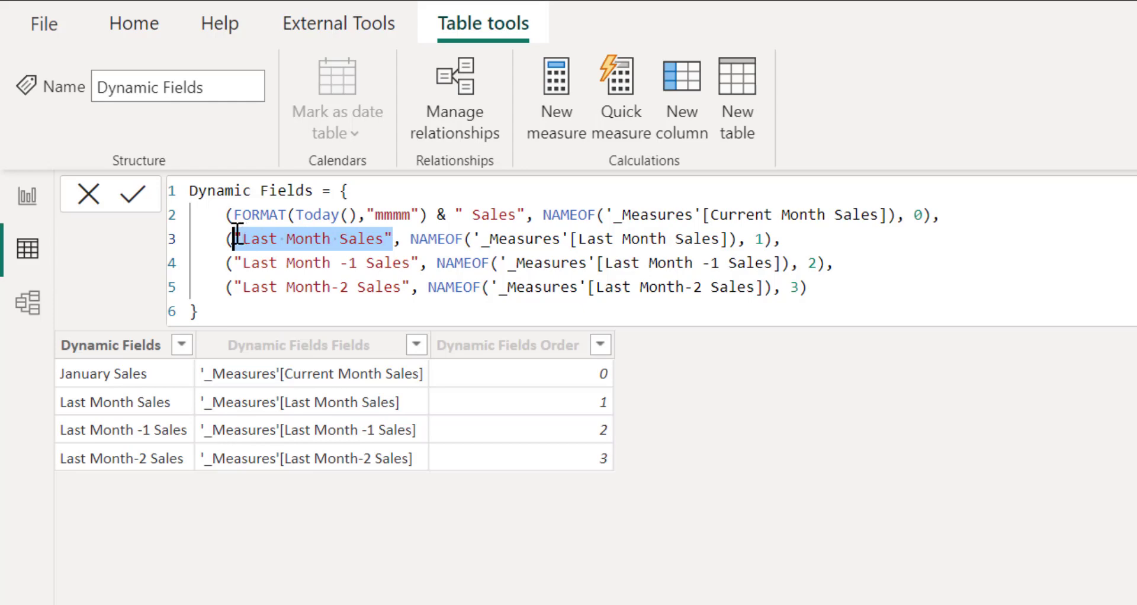
mouse_move(695, 357)
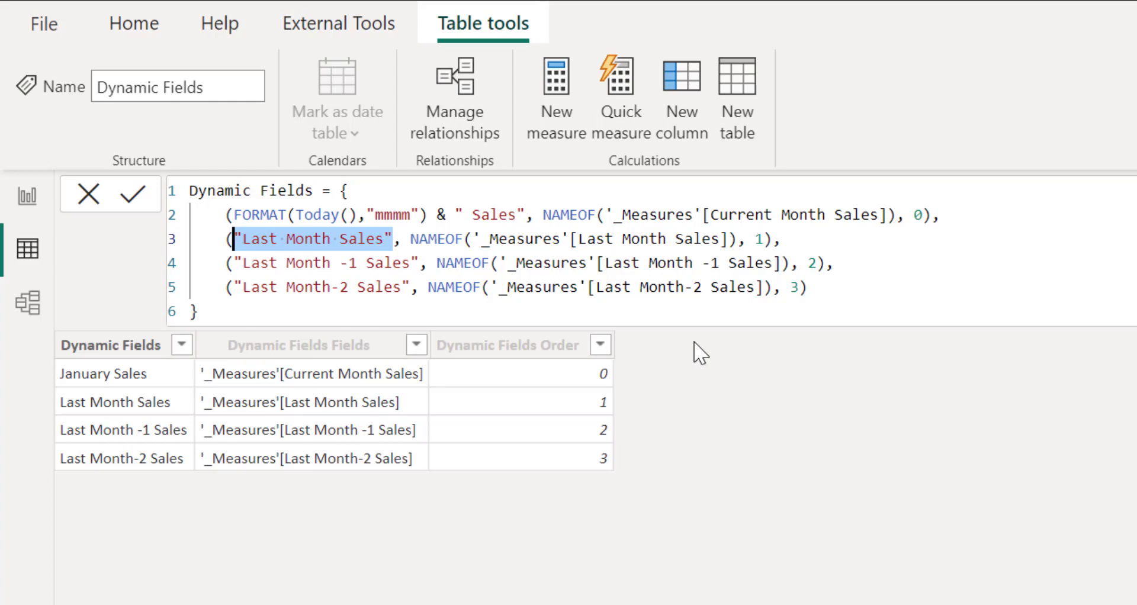
text(EOMONTH(TODAY(),-1)
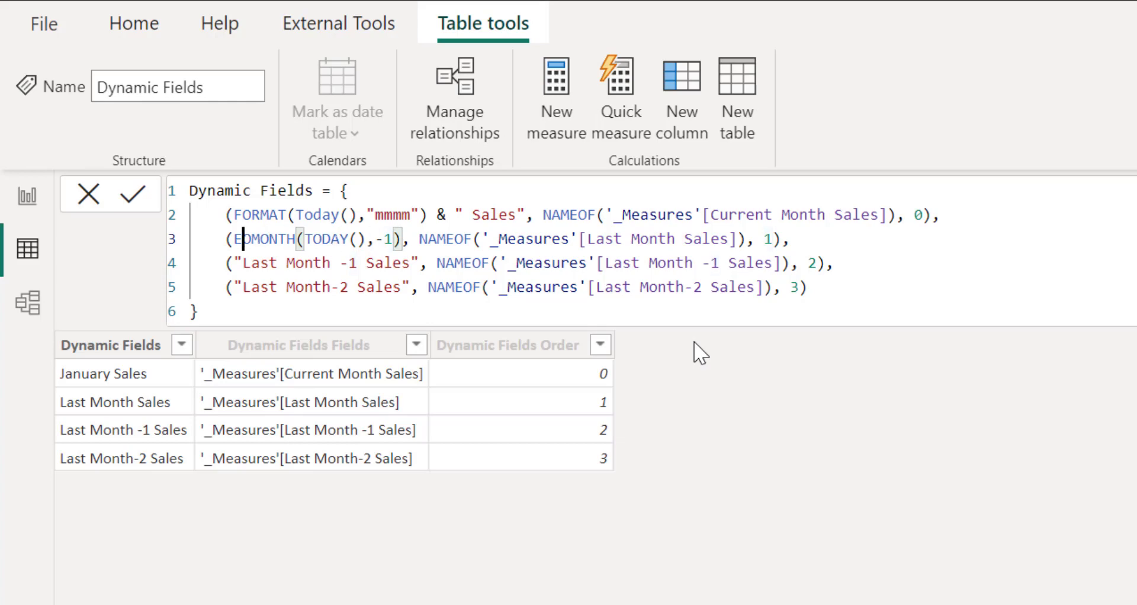
text(FORMAT)
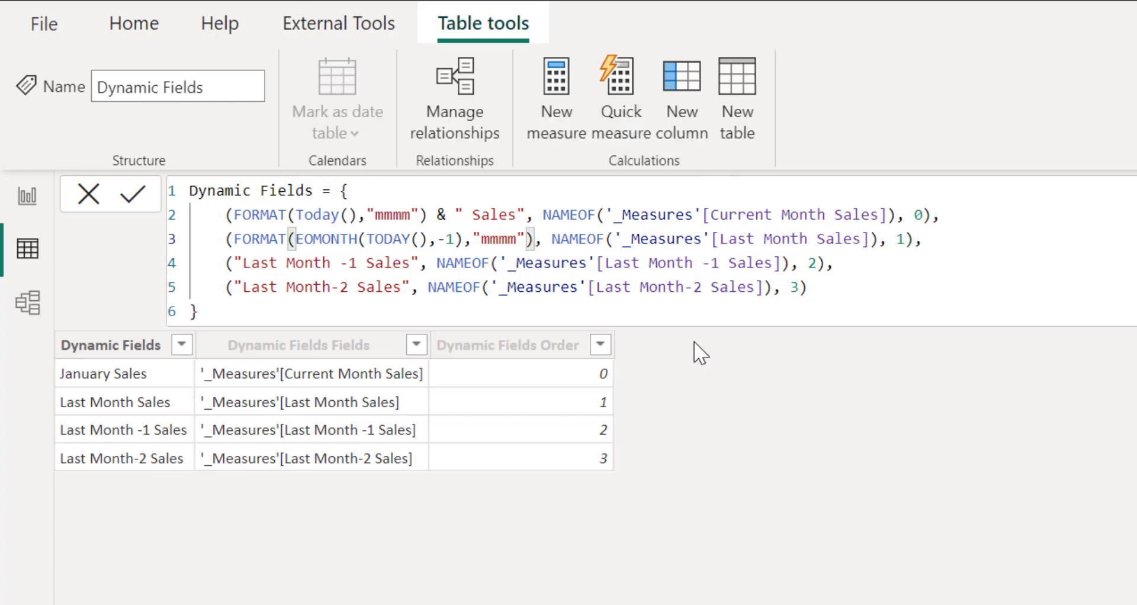
text(& " Sal)
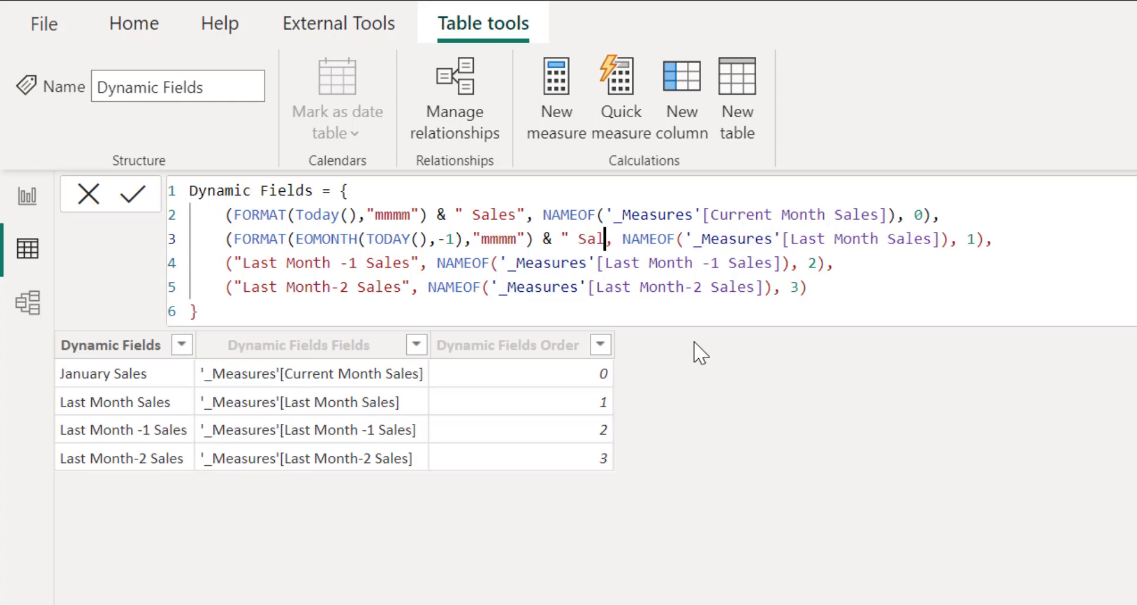
text(es")
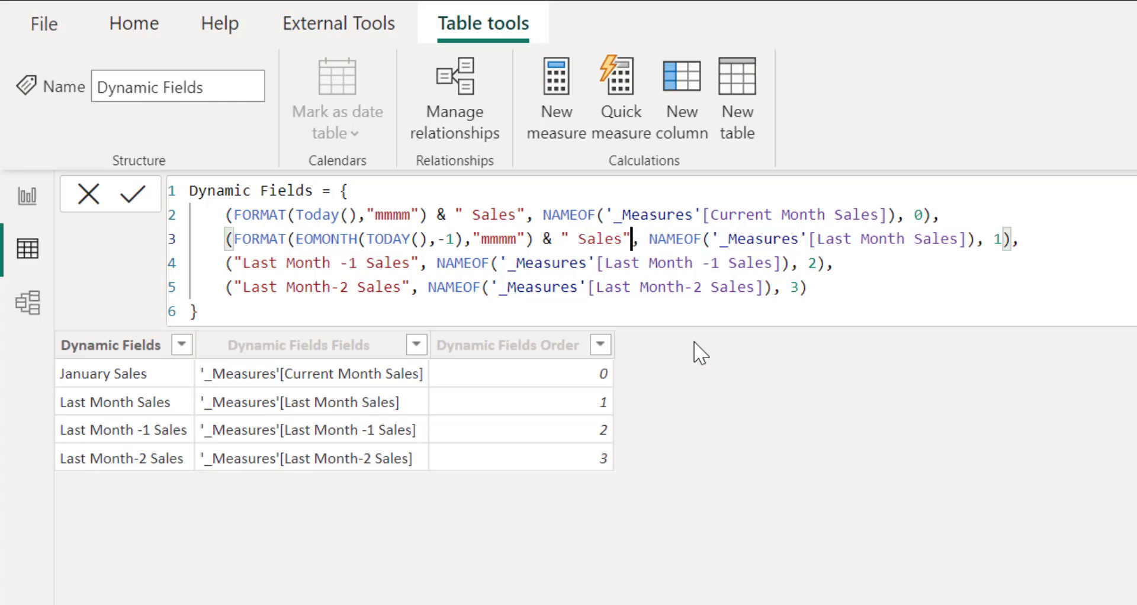
click(138, 195)
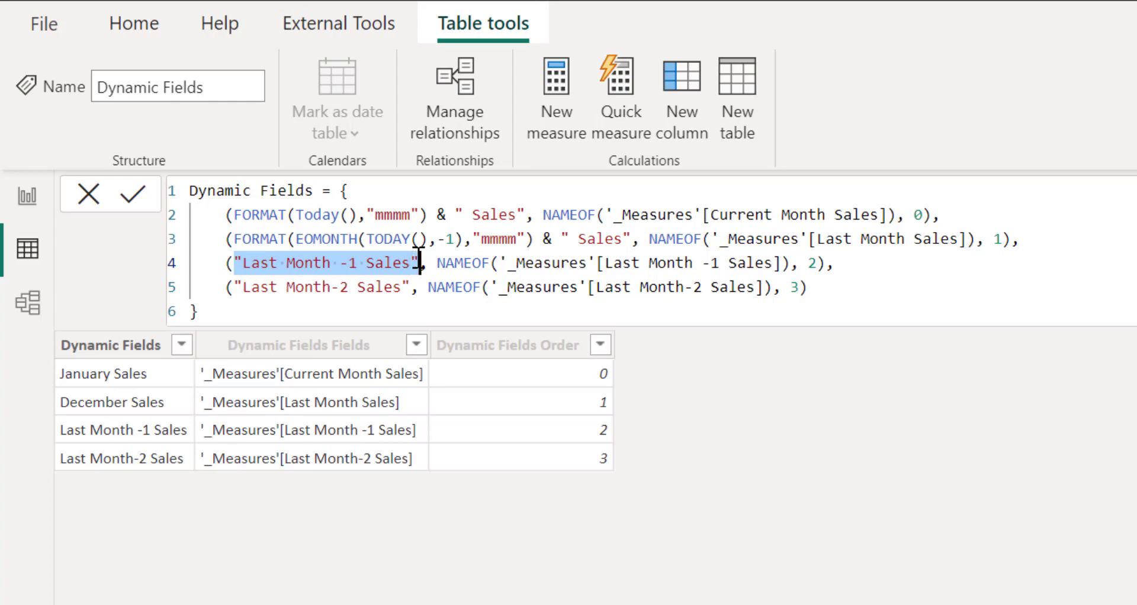
Paste the FORMAT(EOMONTH(...)) label over lines 4 and 5, using offsets -2 and -3.
text(FORMAT(EOMONTH(TODAY(),-1),"mmmm") & " Sales")
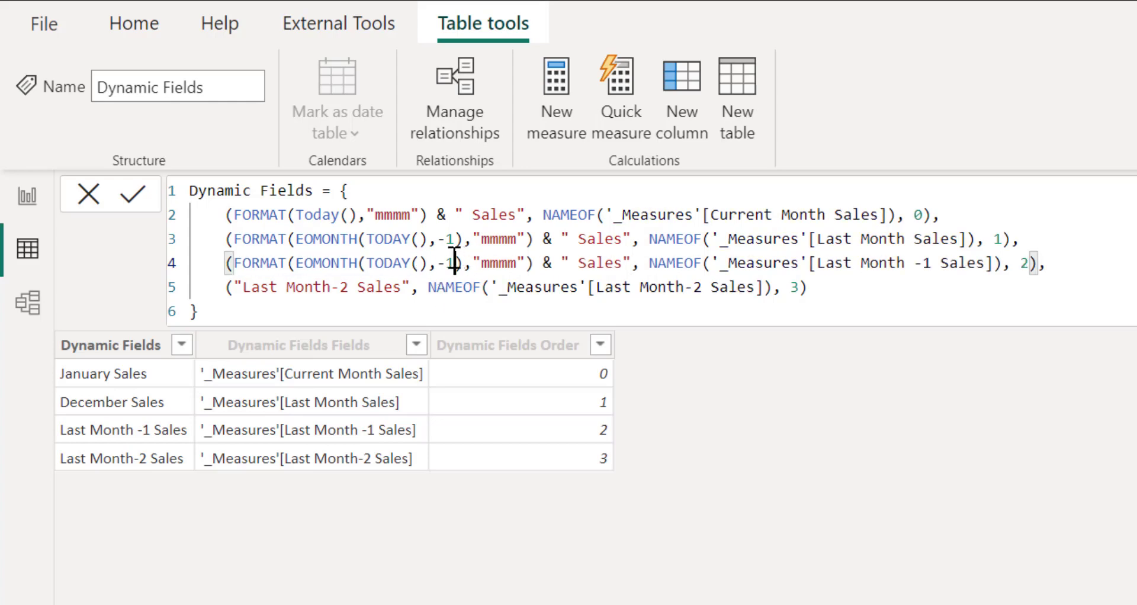
text(2)
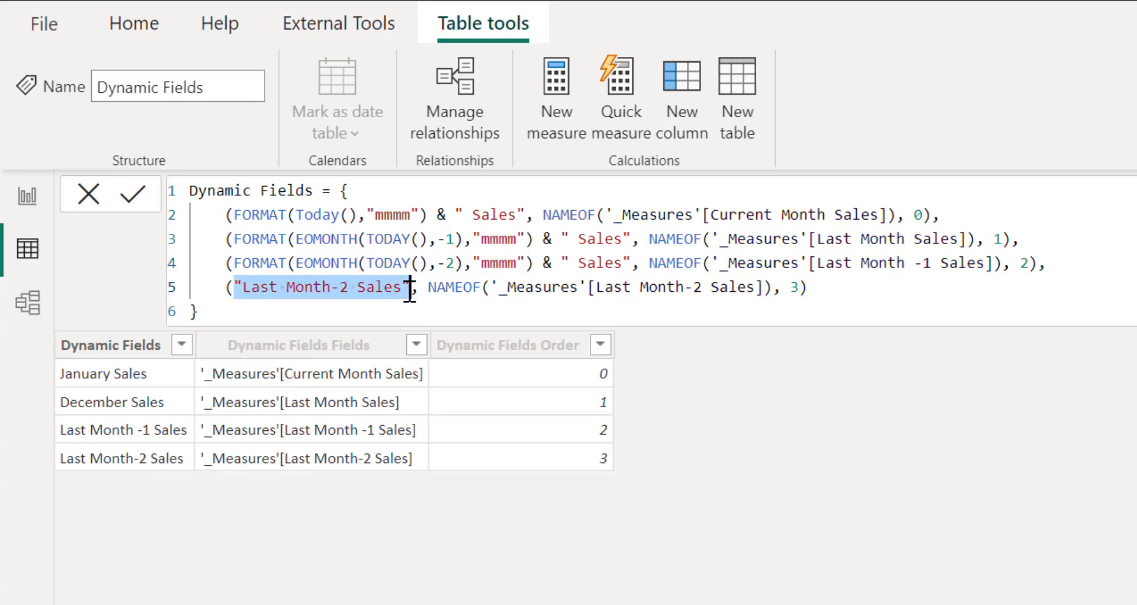
text(FORMAT(EOMONTH(TODAY(),-1),"mmmm") & " Sales")
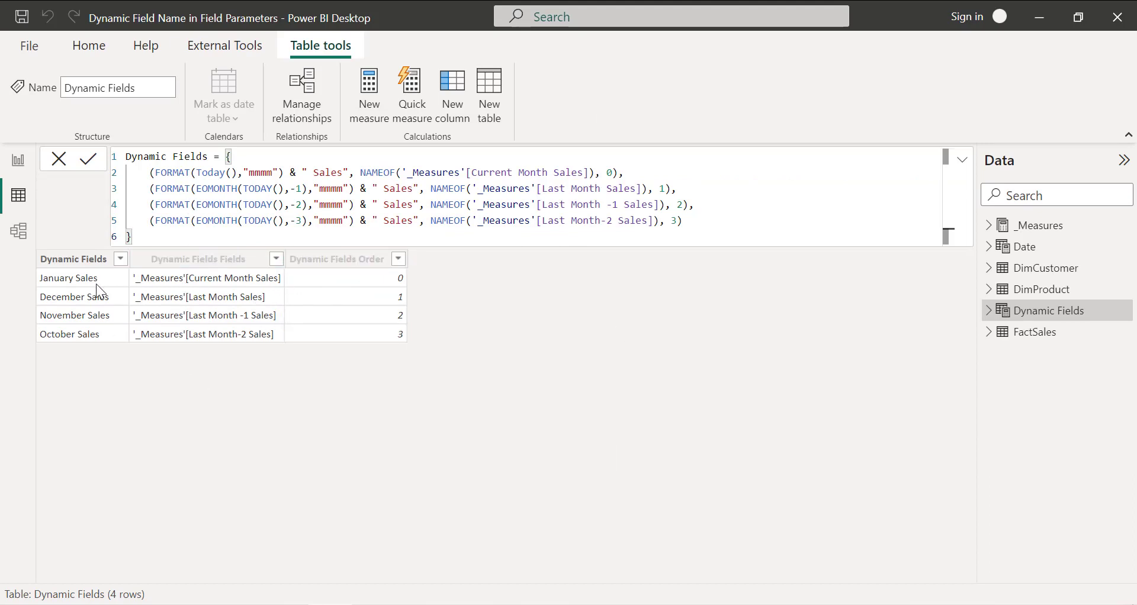
Switch to Report view to see the January, December, November and October Sales headers.
click(18, 160)
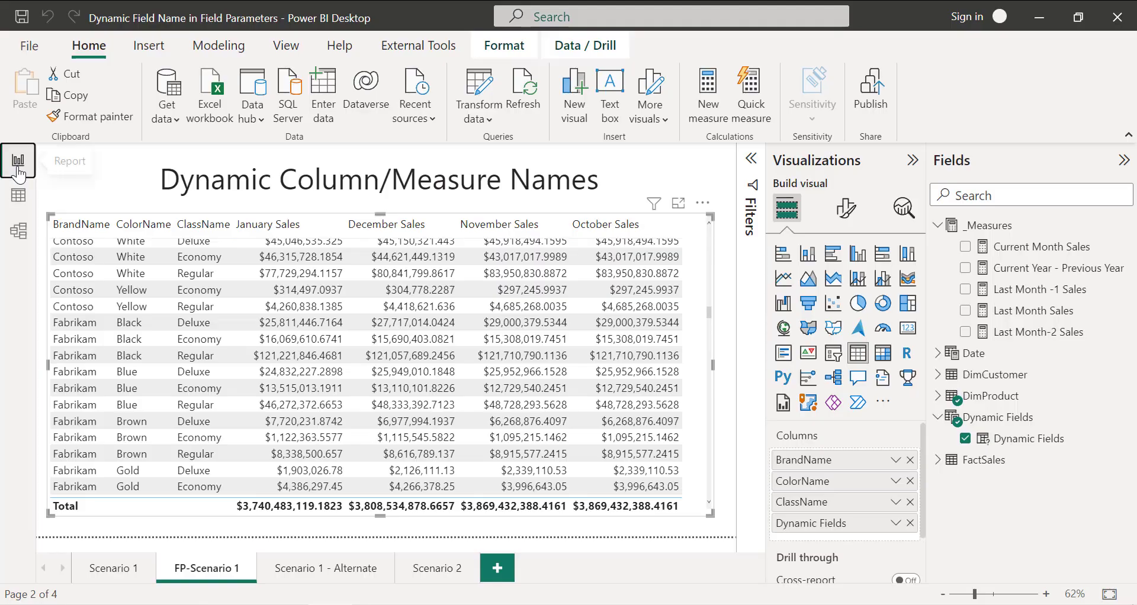
mouse_move(269, 239)
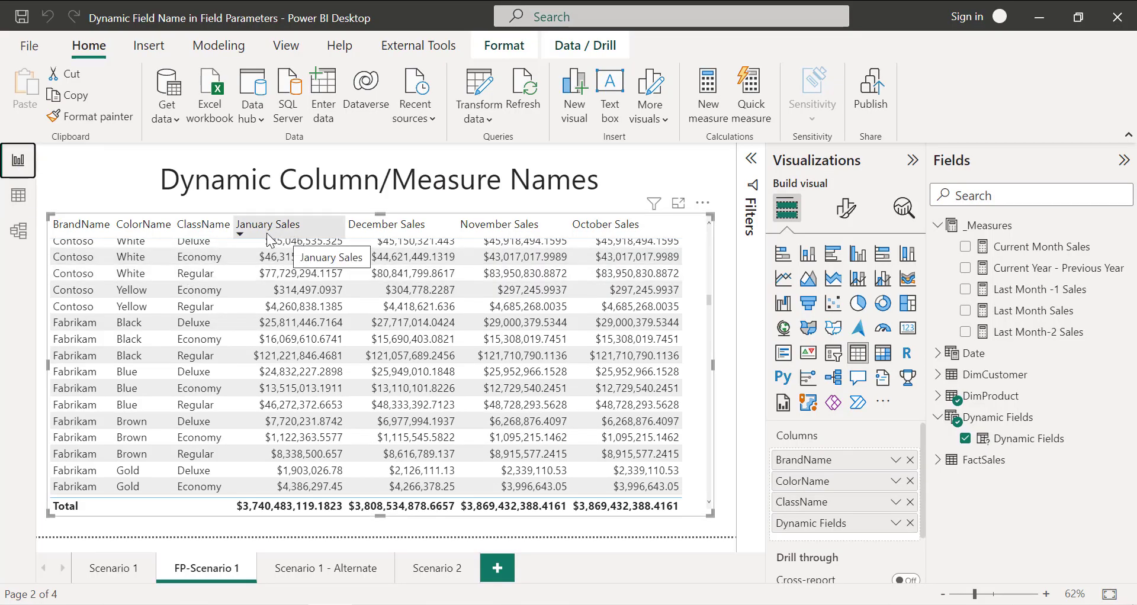
mouse_move(531, 239)
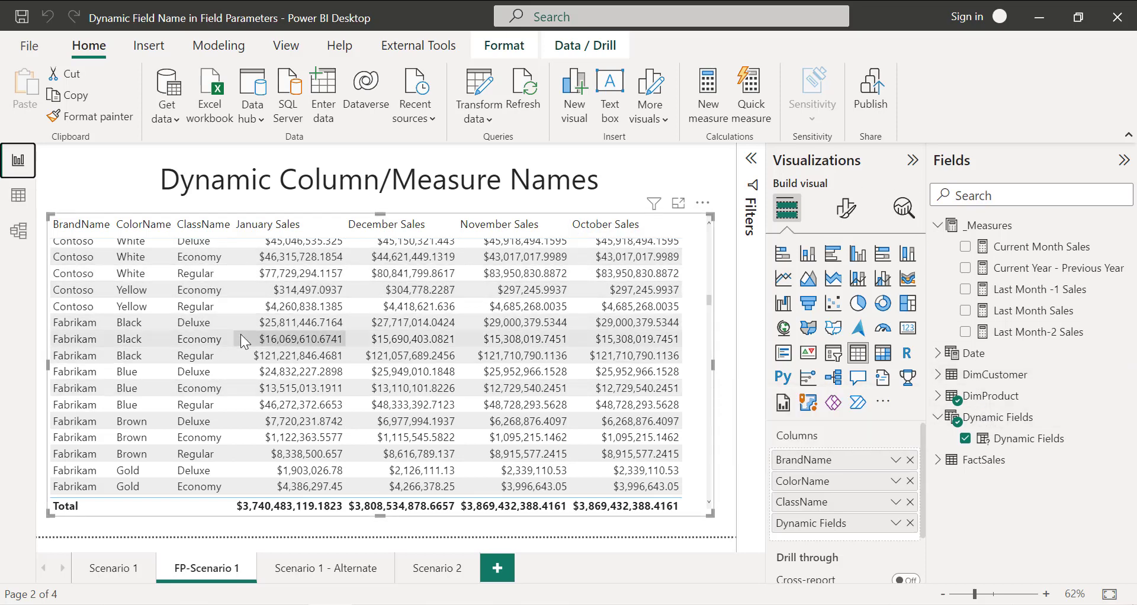
mouse_move(245, 334)
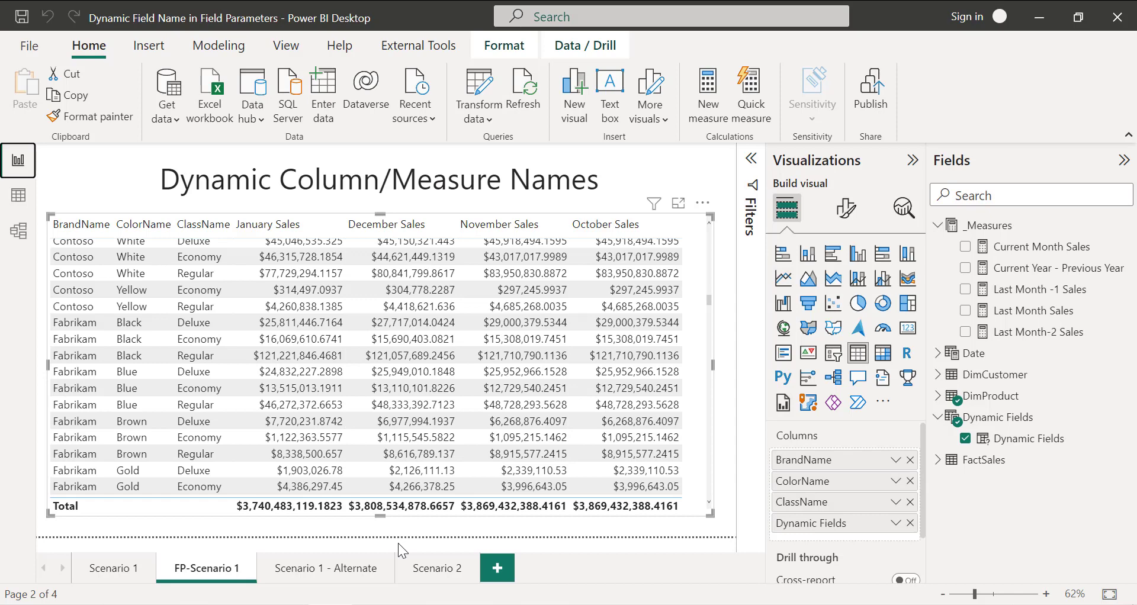
mouse_move(999, 400)
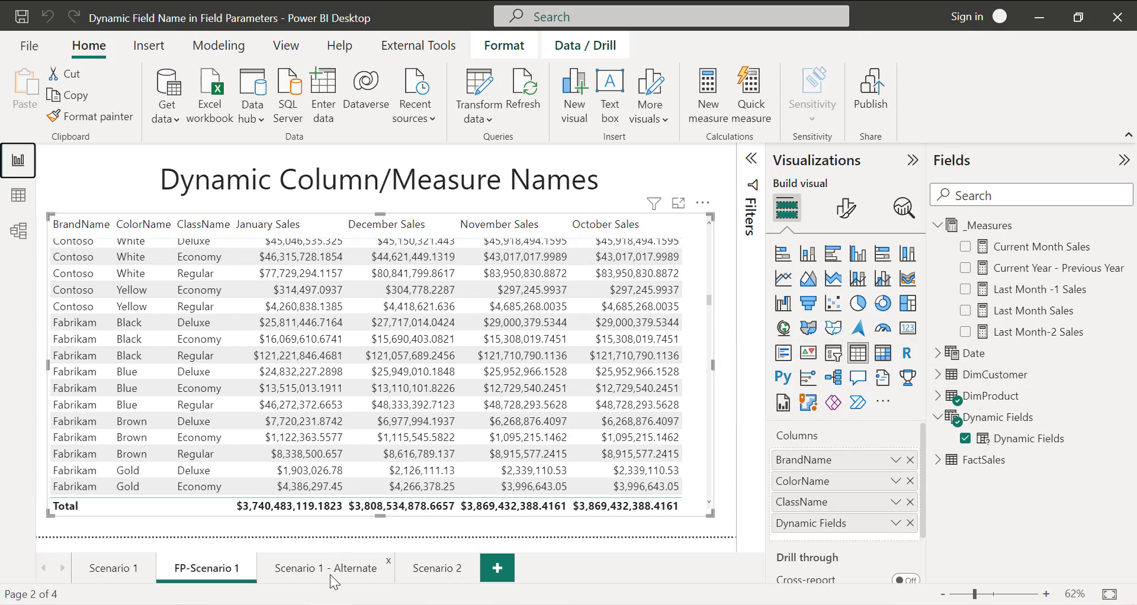
mouse_move(430, 572)
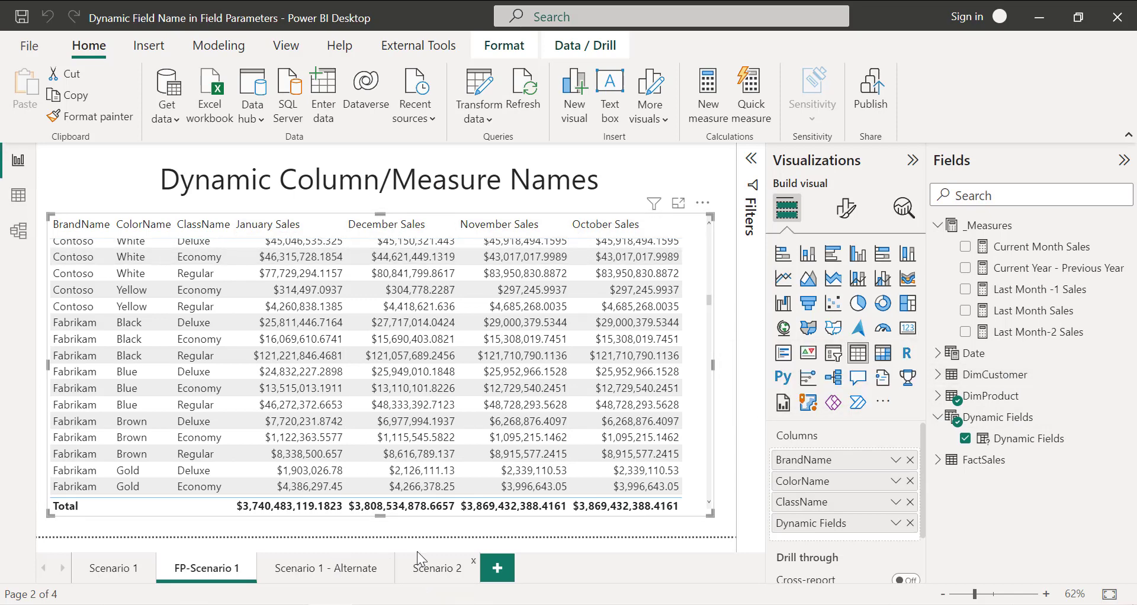
Go to the Scenario 2 page and show its table visual in Focus mode.
click(438, 567)
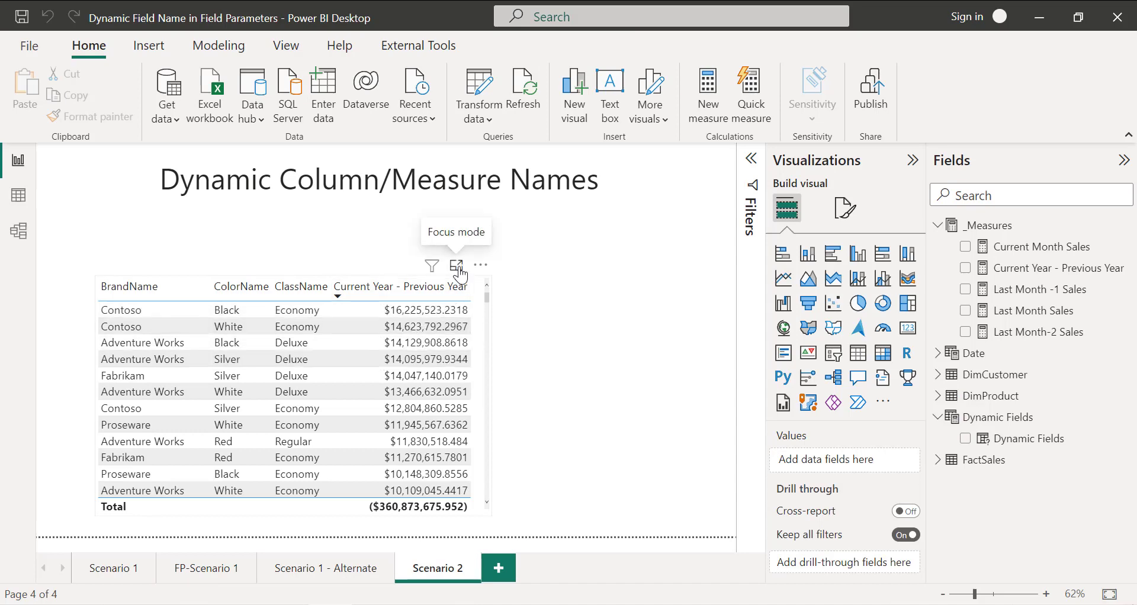
click(456, 265)
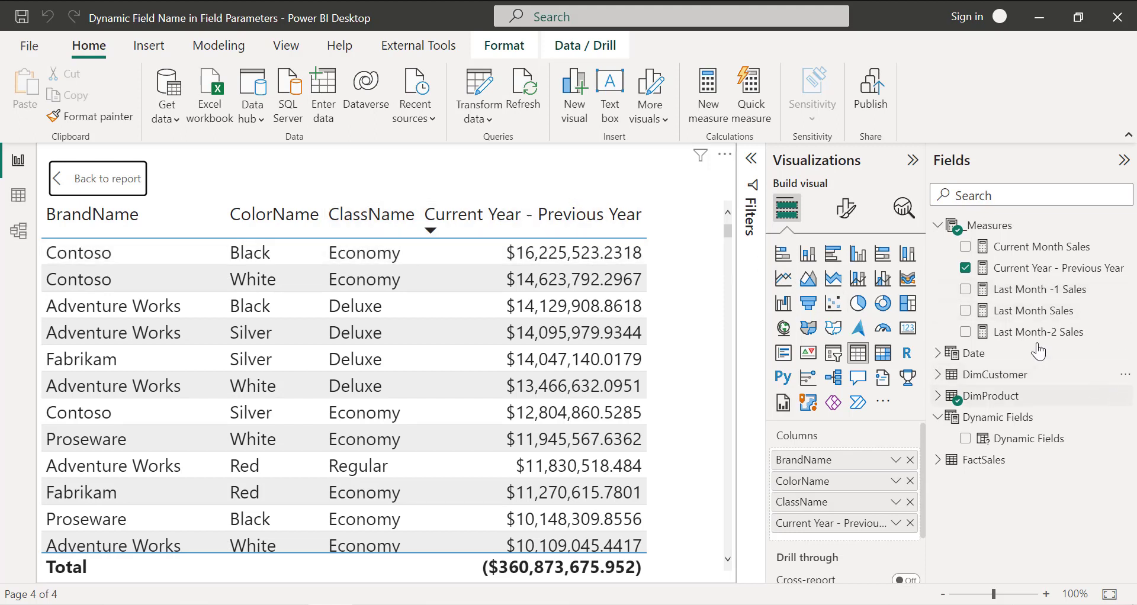
mouse_move(468, 231)
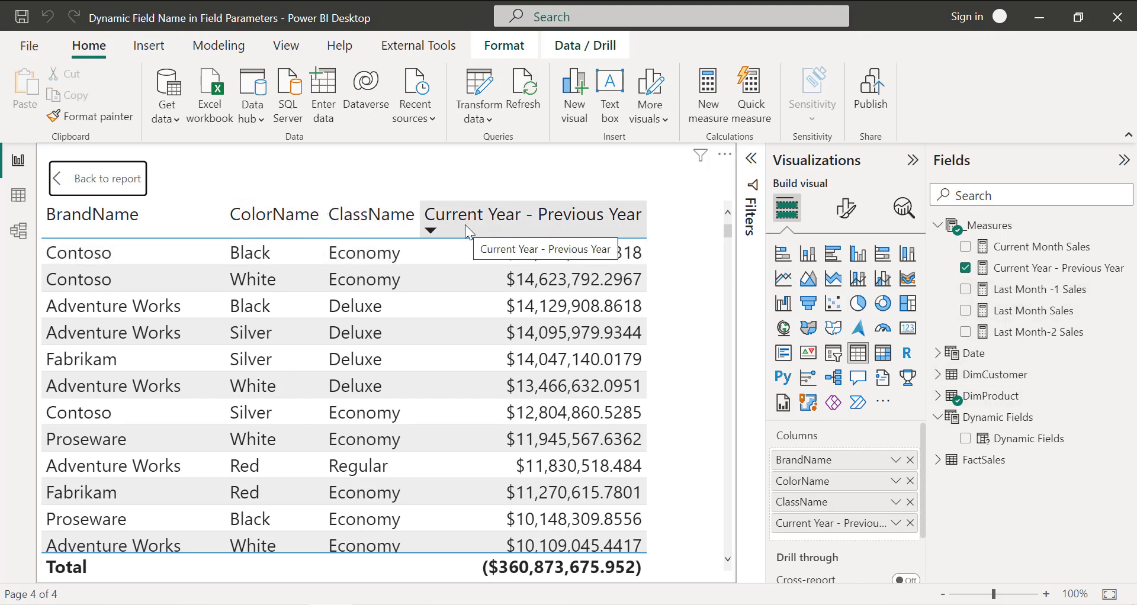